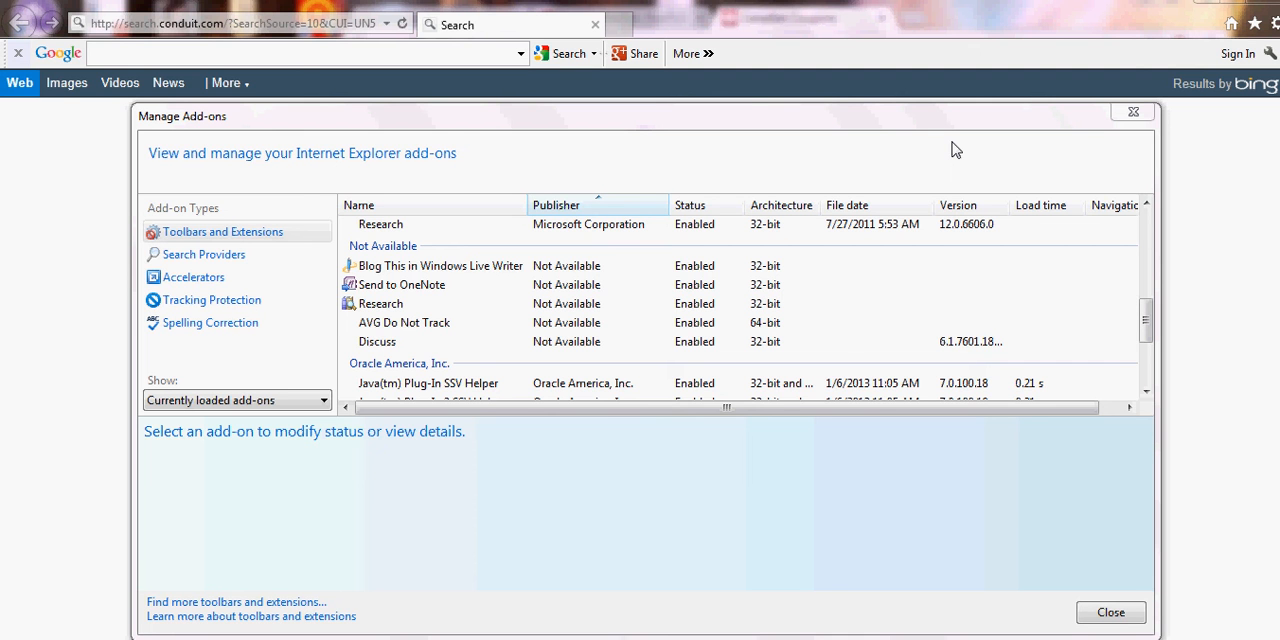
mouse_move(172, 43)
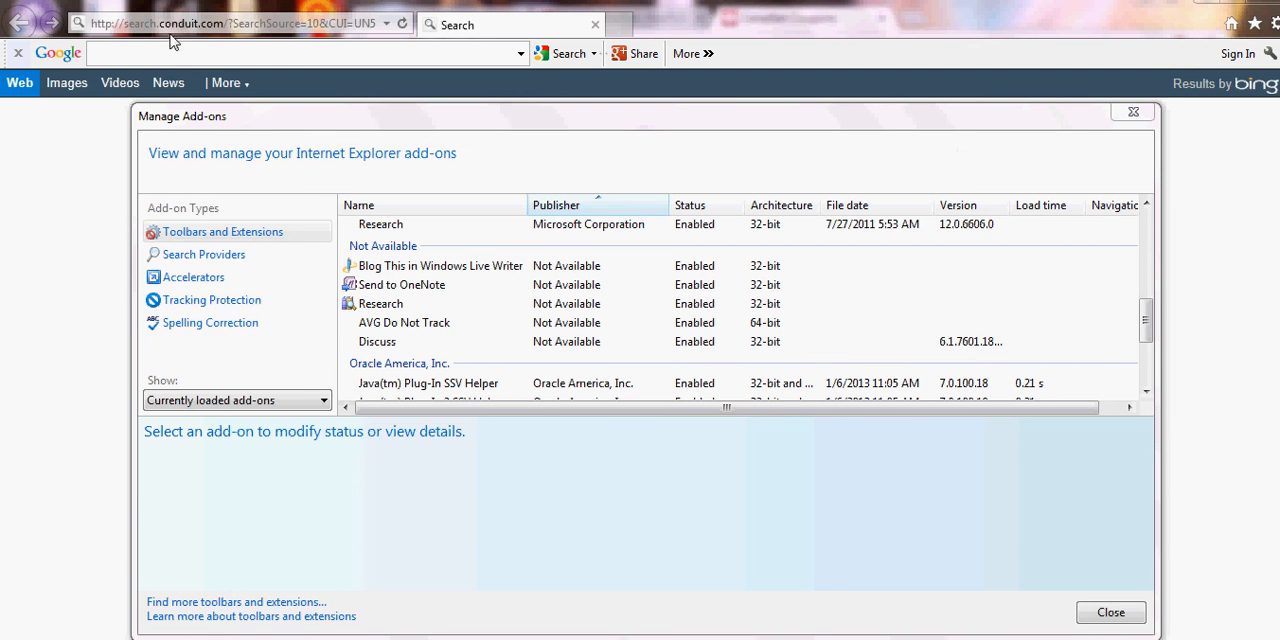
mouse_move(196, 37)
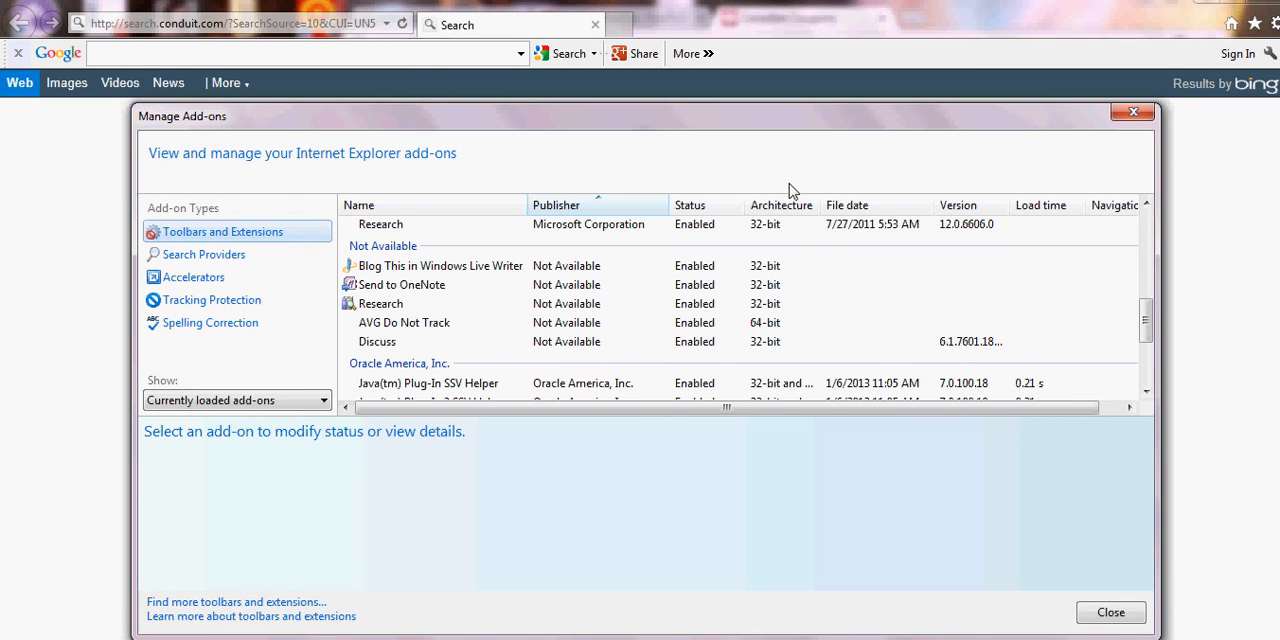
mouse_move(484, 358)
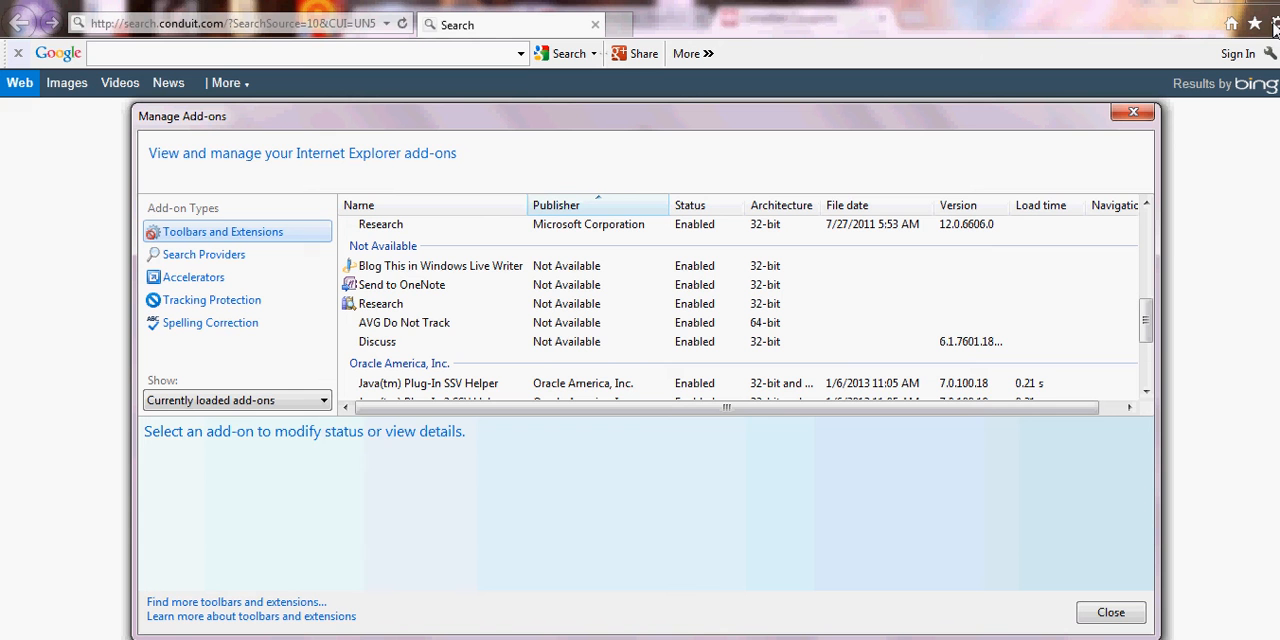
mouse_move(1221, 40)
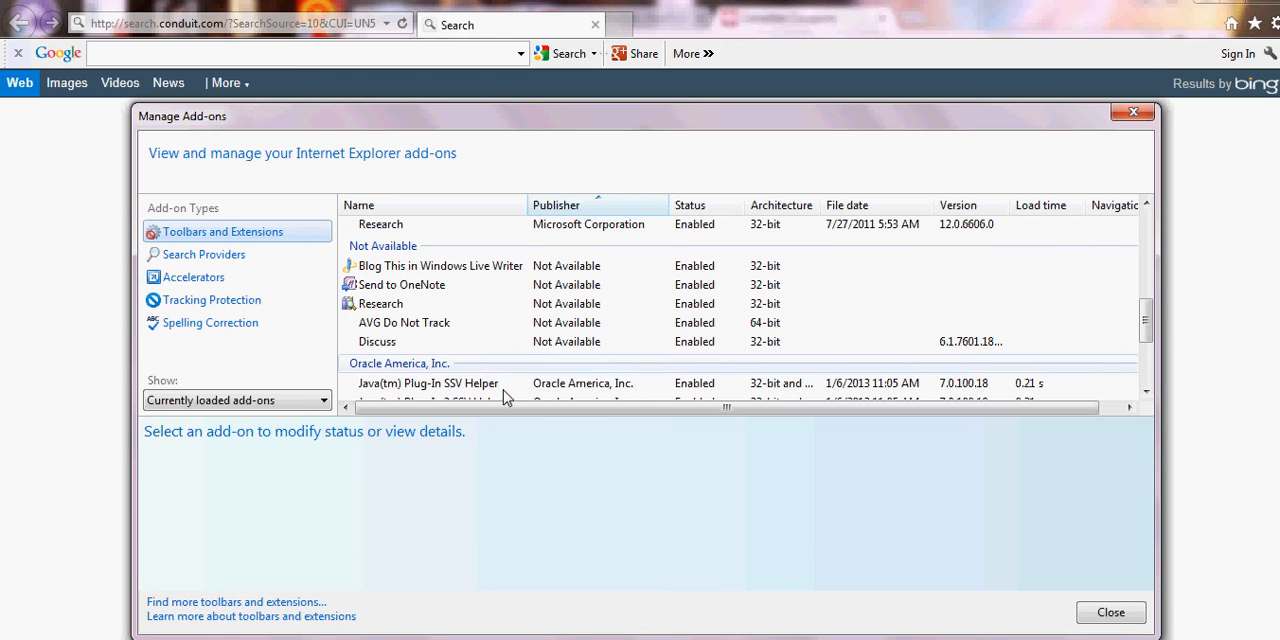
mouse_move(543, 340)
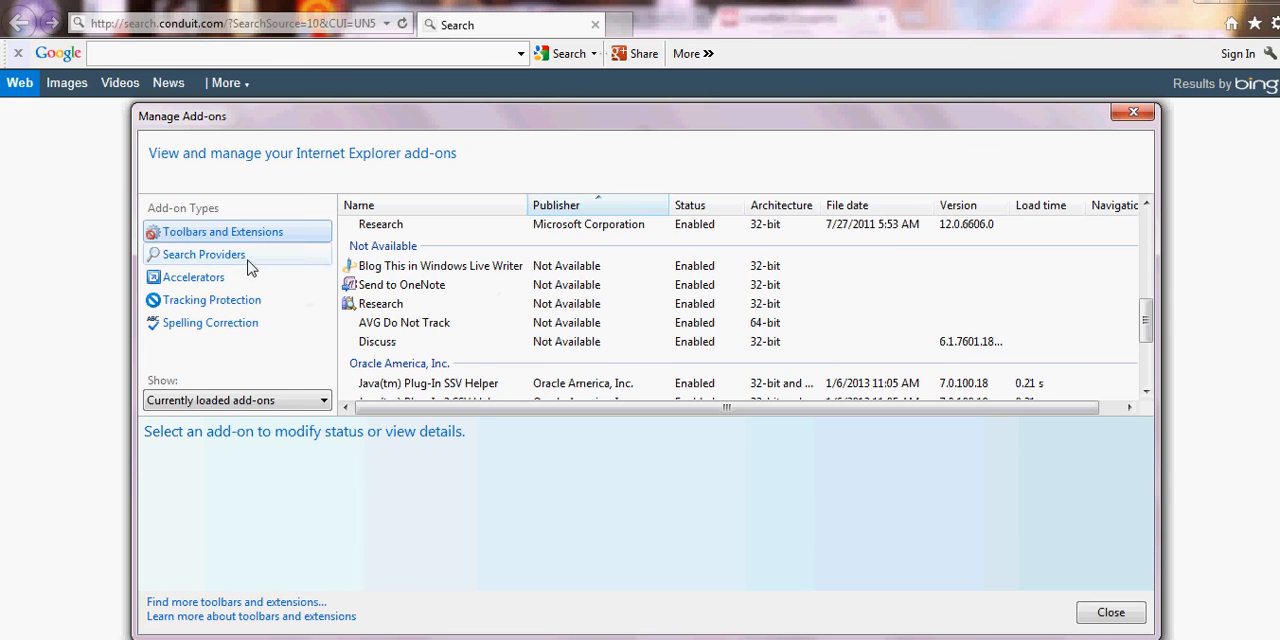
- Select Trustworthy Customized Web Search in Search Providers and stop blocking default-provider changes
left_click(203, 254)
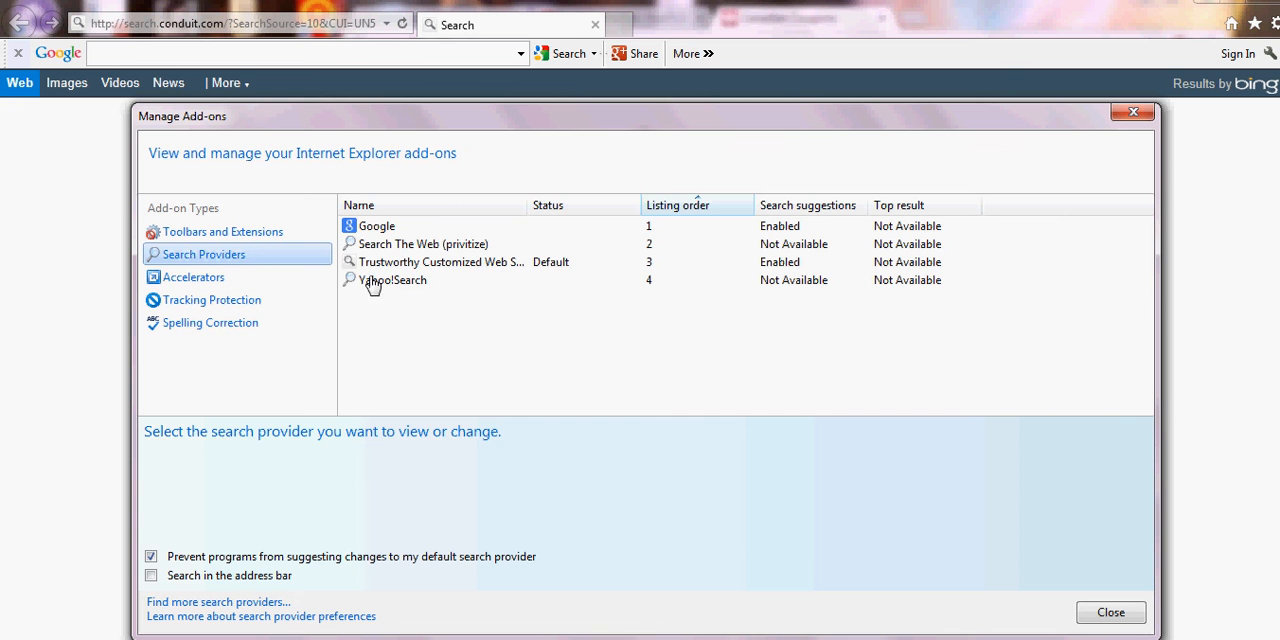
left_click(440, 261)
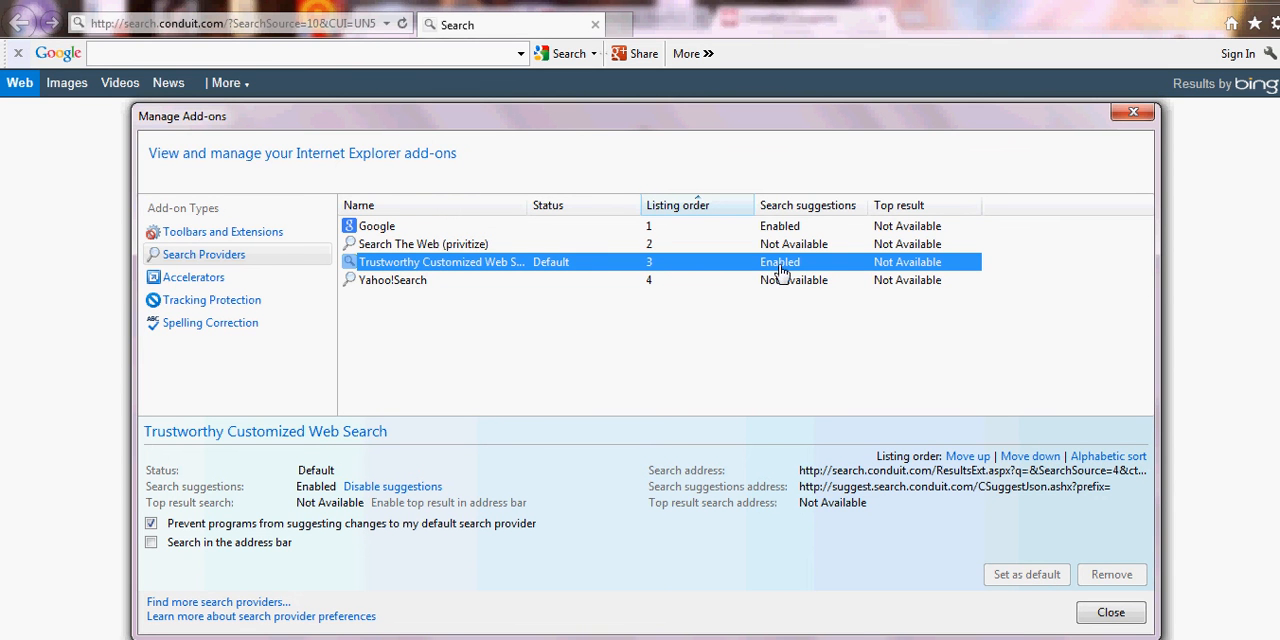
right_click(780, 262)
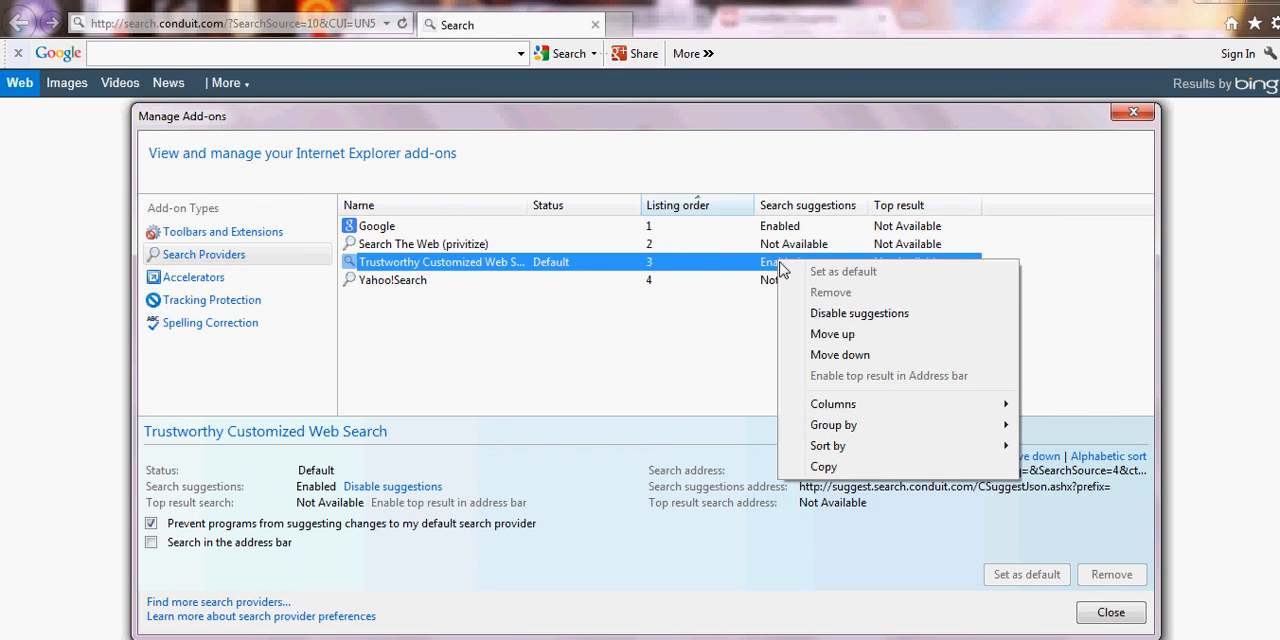
mouse_move(700, 338)
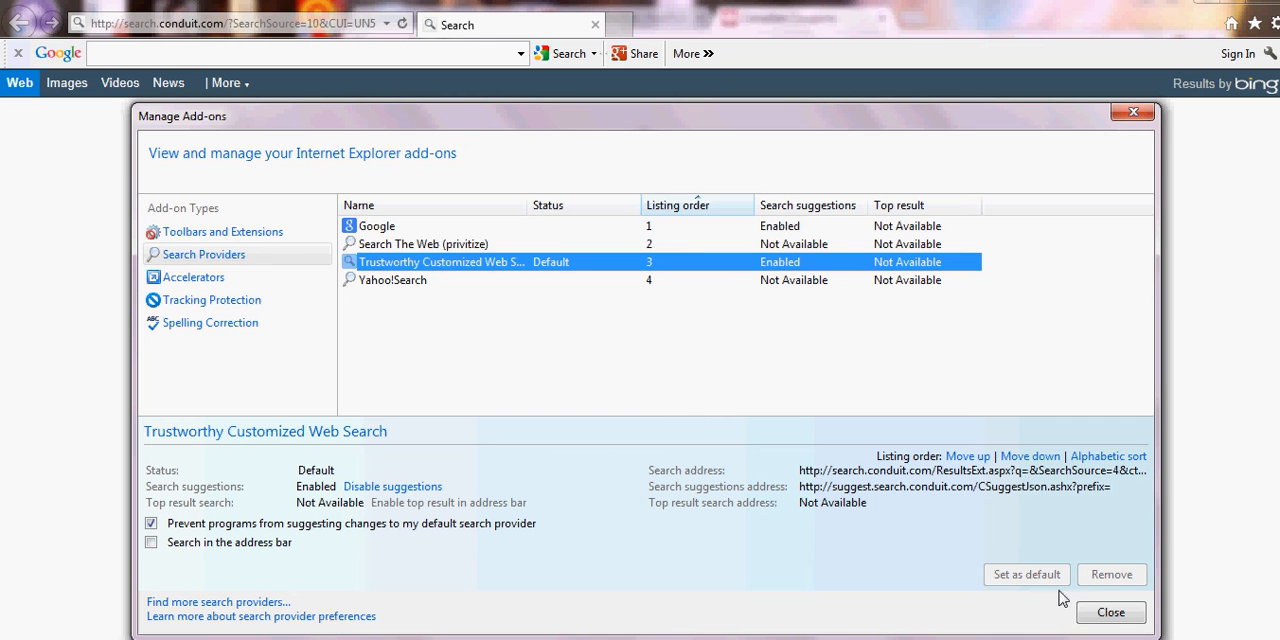
mouse_move(1103, 577)
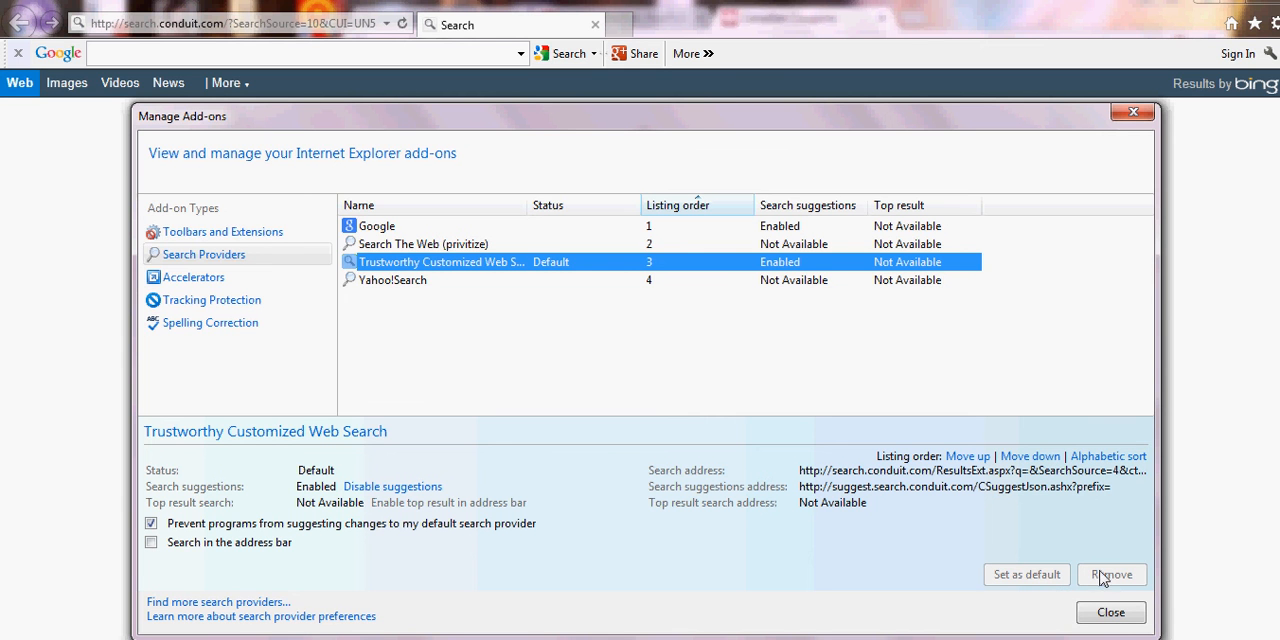
left_click(150, 523)
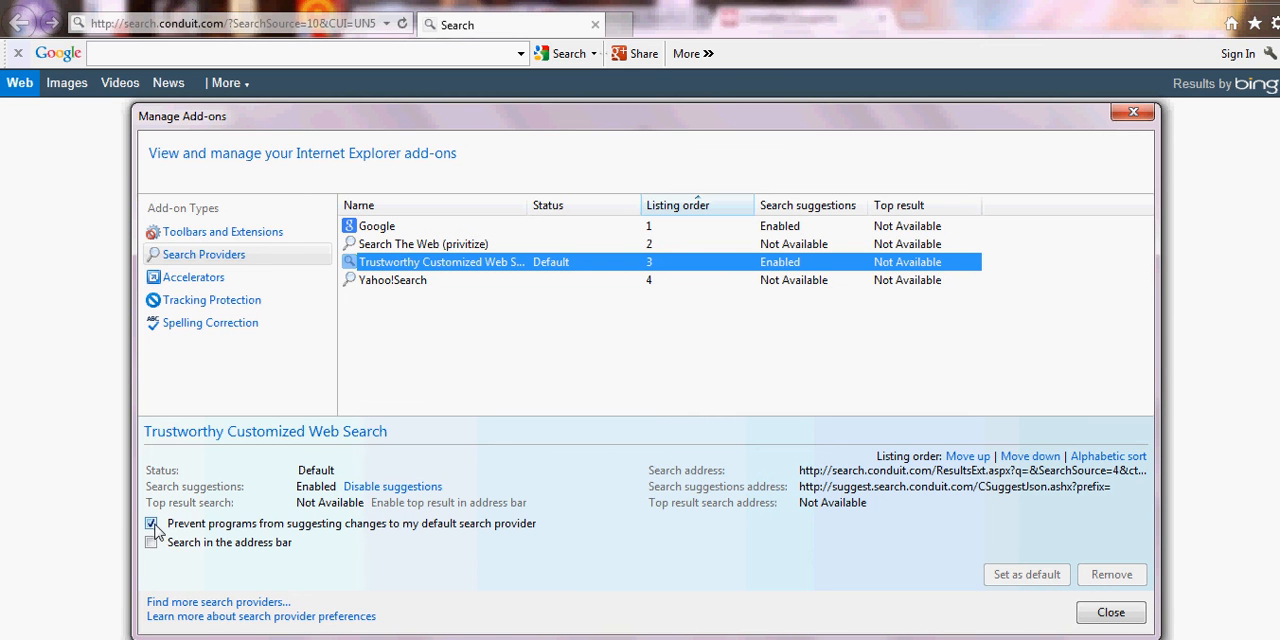
left_click(151, 523)
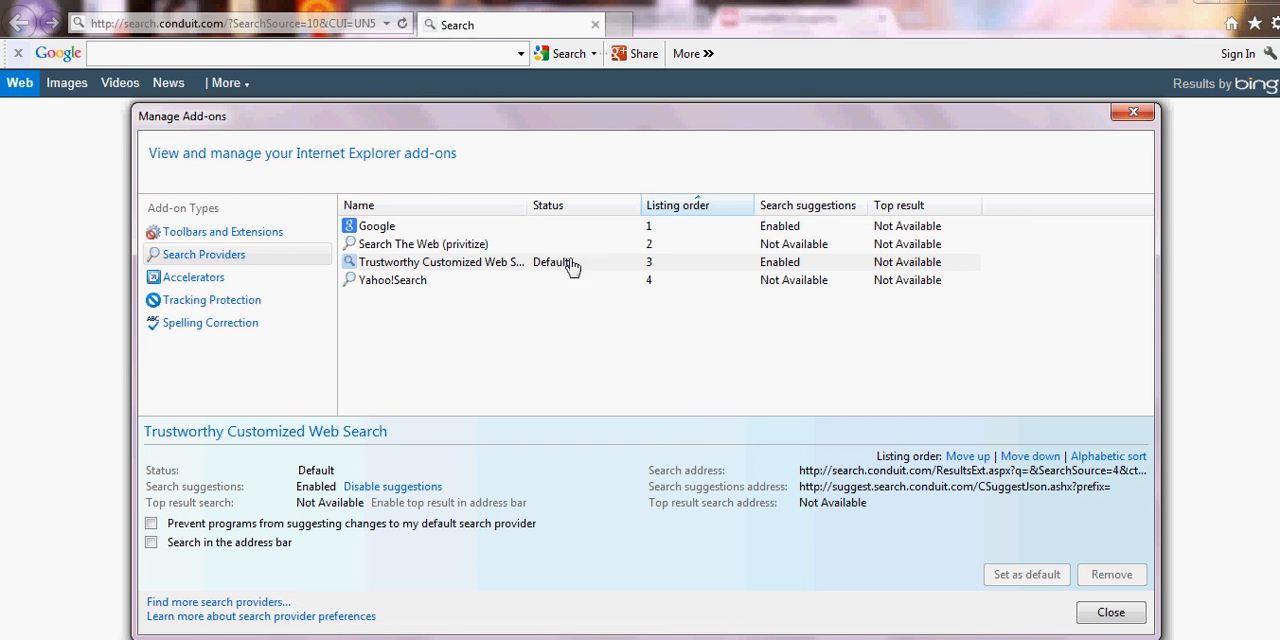
mouse_move(334, 543)
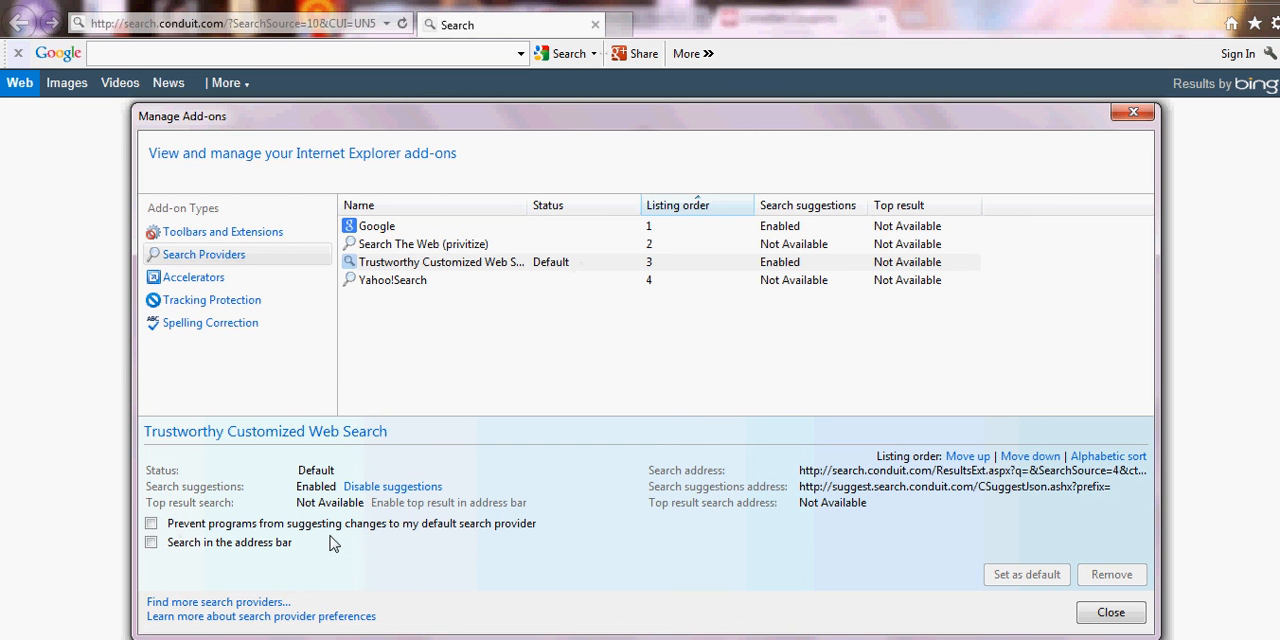
mouse_move(244, 574)
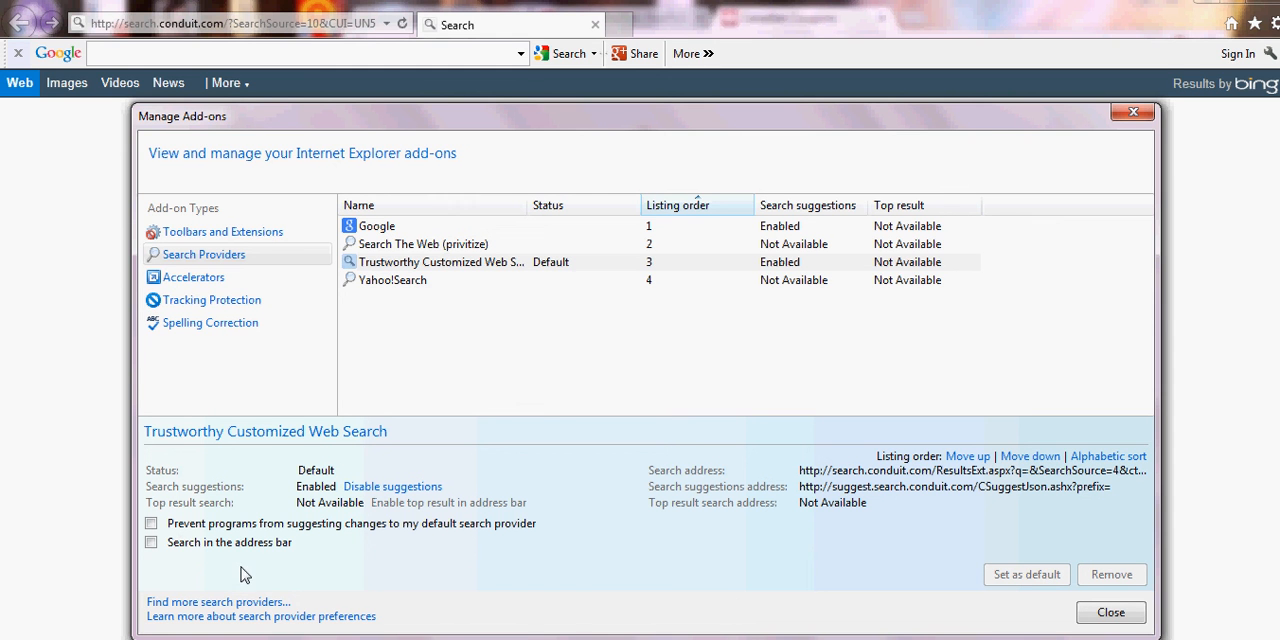
mouse_move(922, 474)
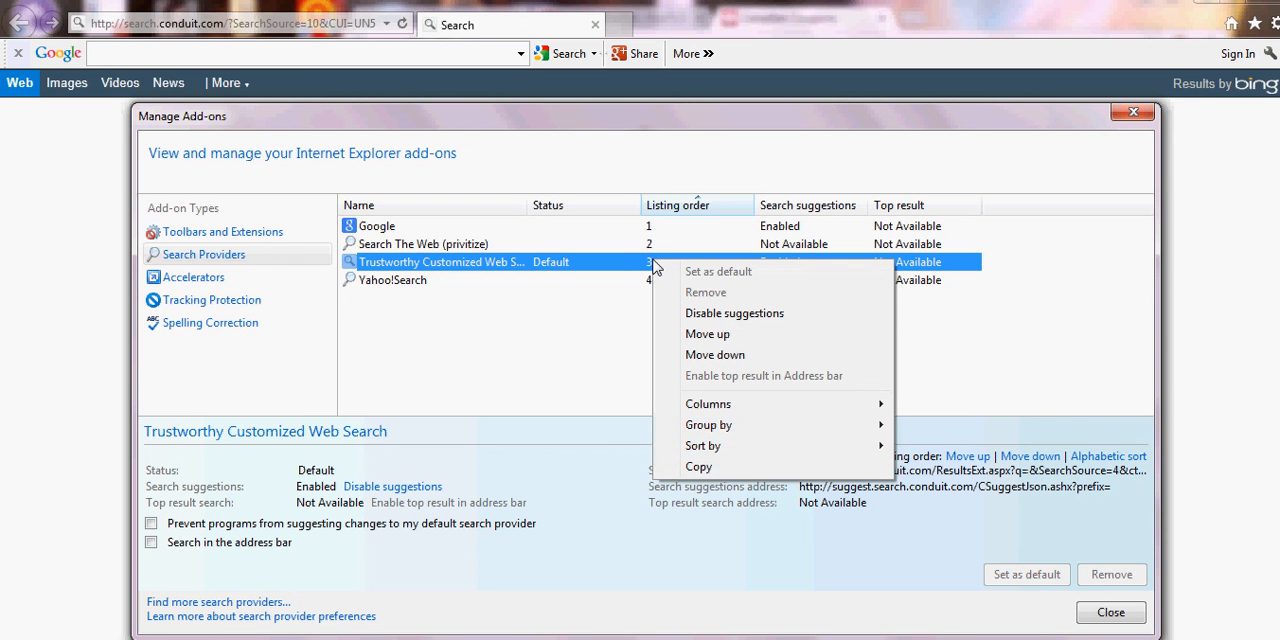
mouse_move(718, 271)
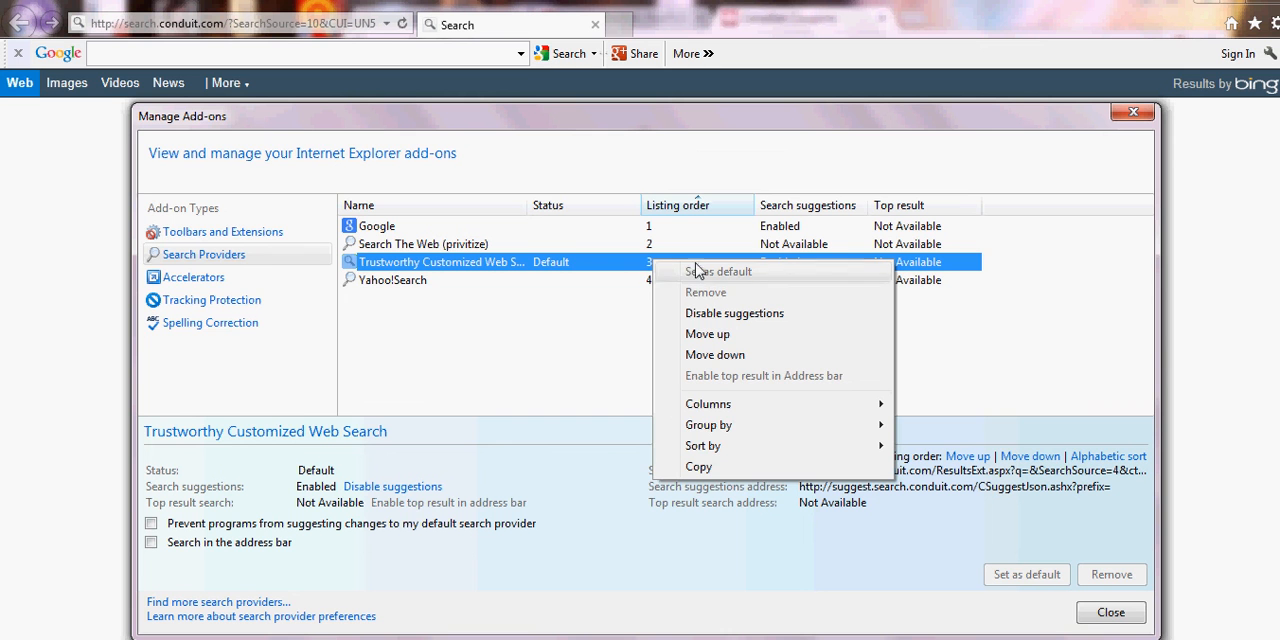
mouse_move(733, 313)
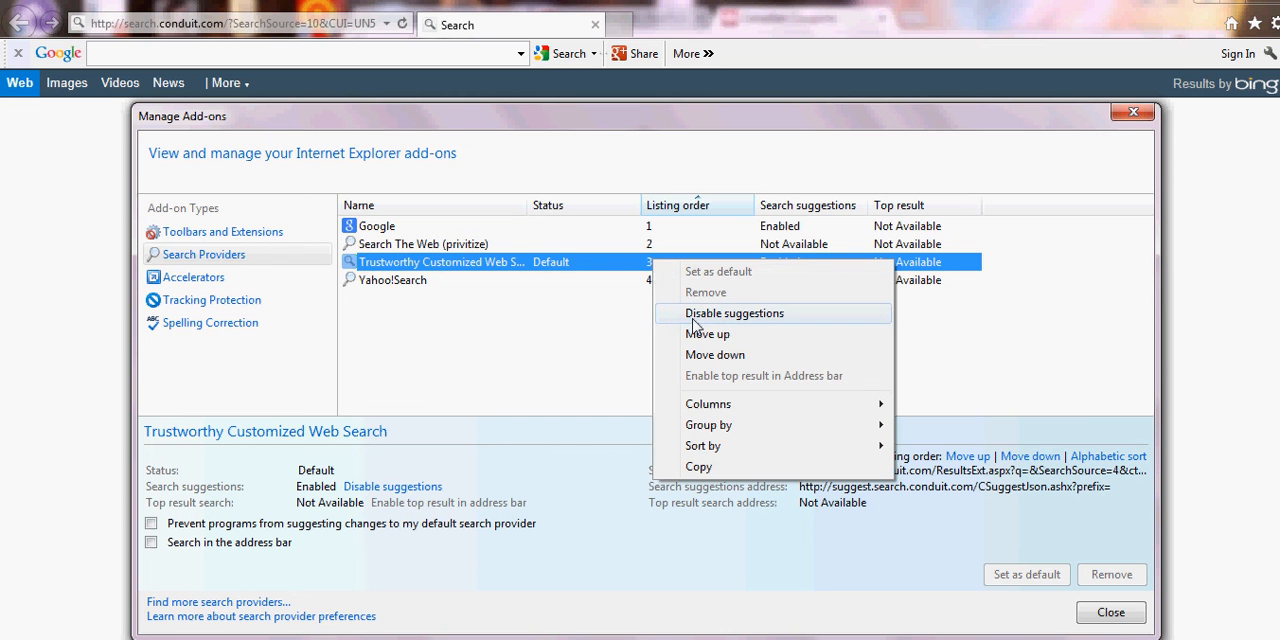
- Disable suggestions on Trustworthy Customized Web Search, keeping it as the default provider
left_click(734, 313)
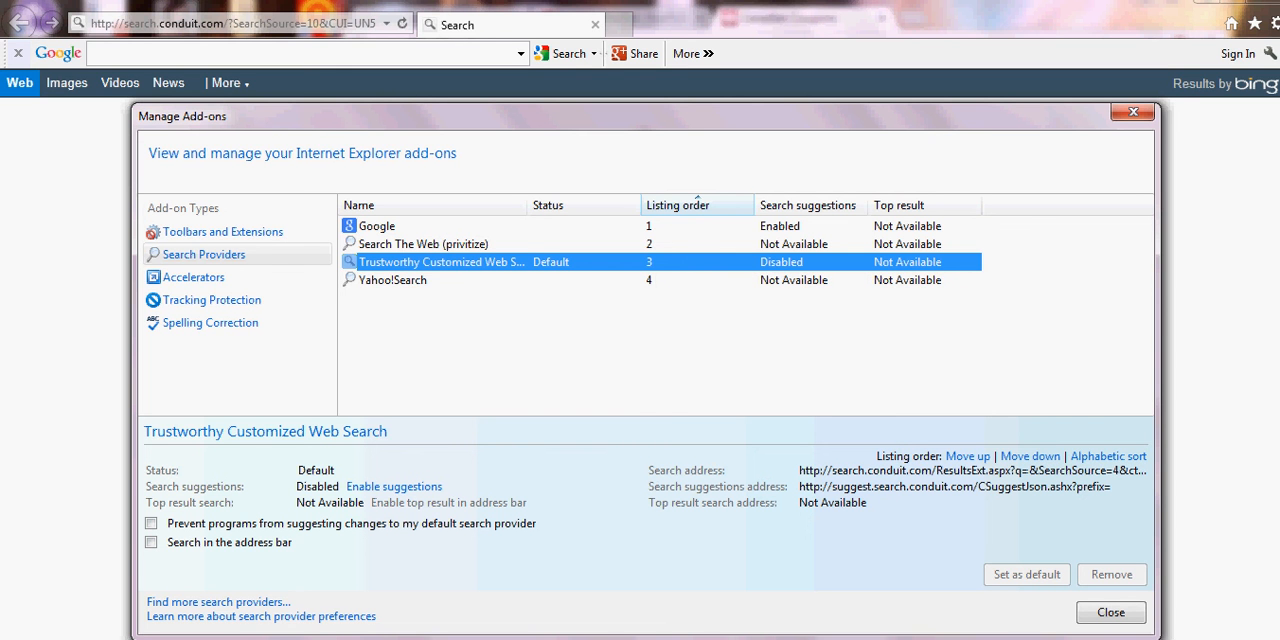
mouse_move(603, 549)
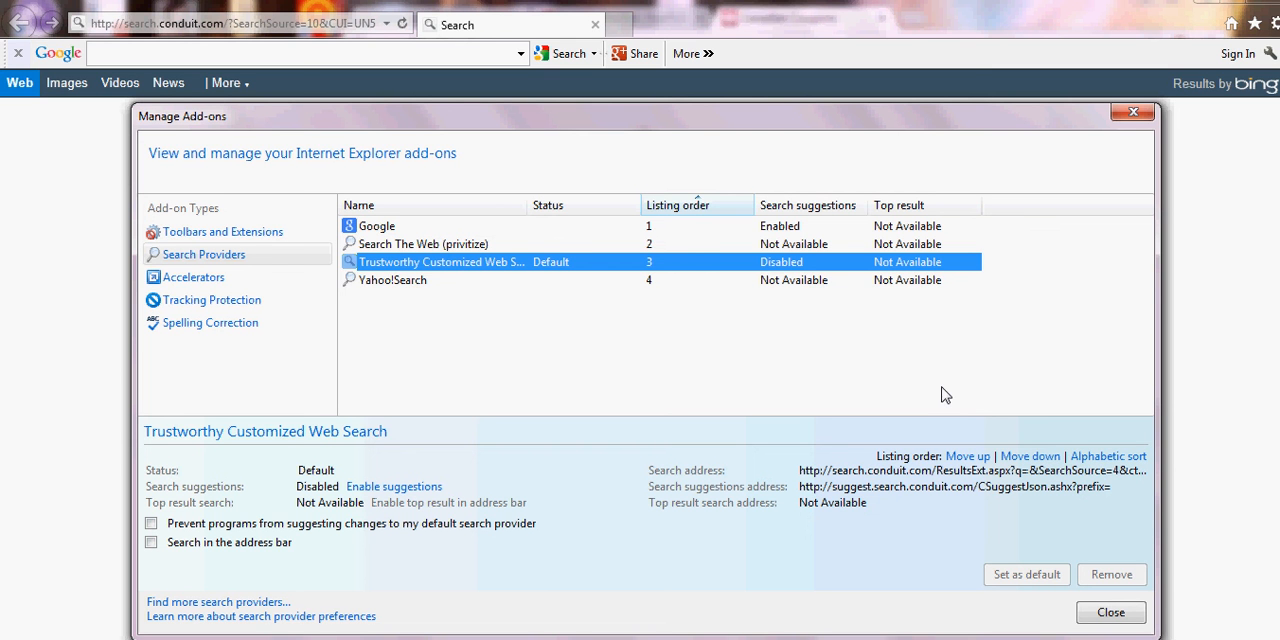
mouse_move(483, 397)
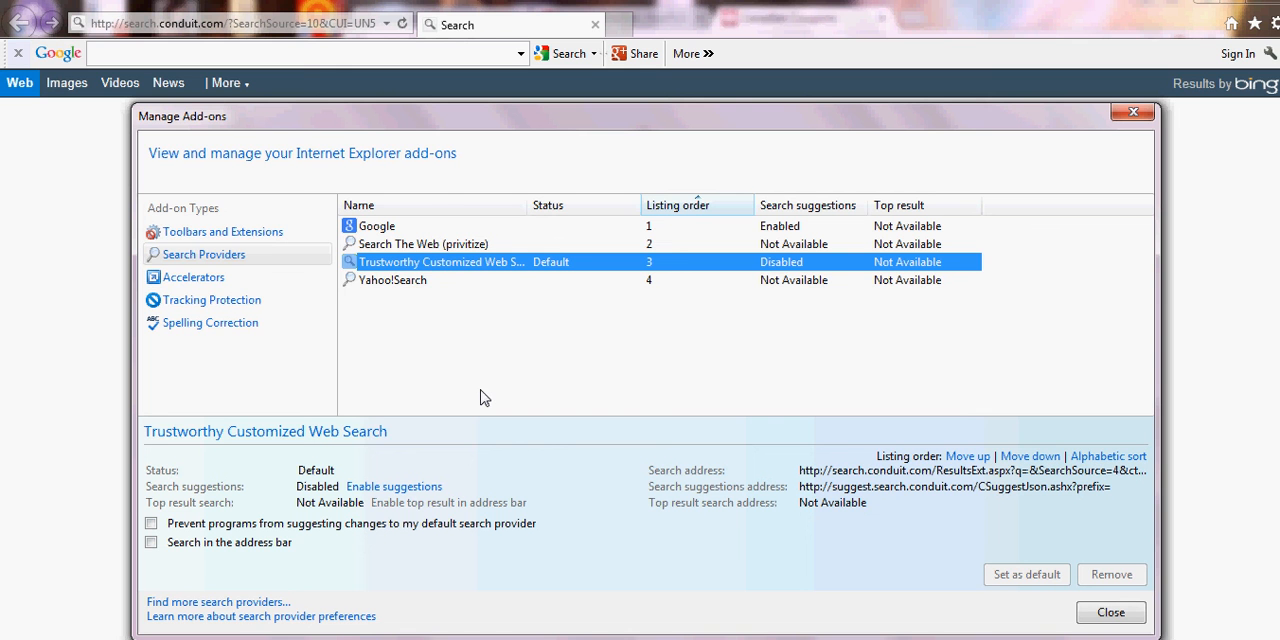
mouse_move(268, 83)
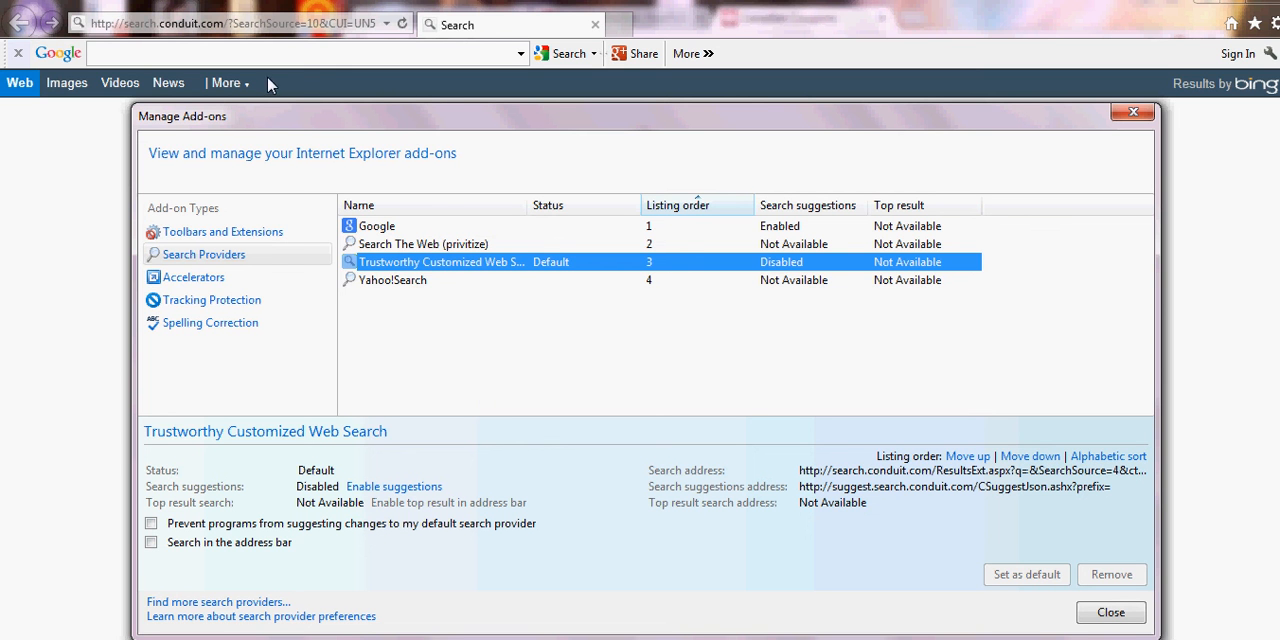
mouse_move(444, 191)
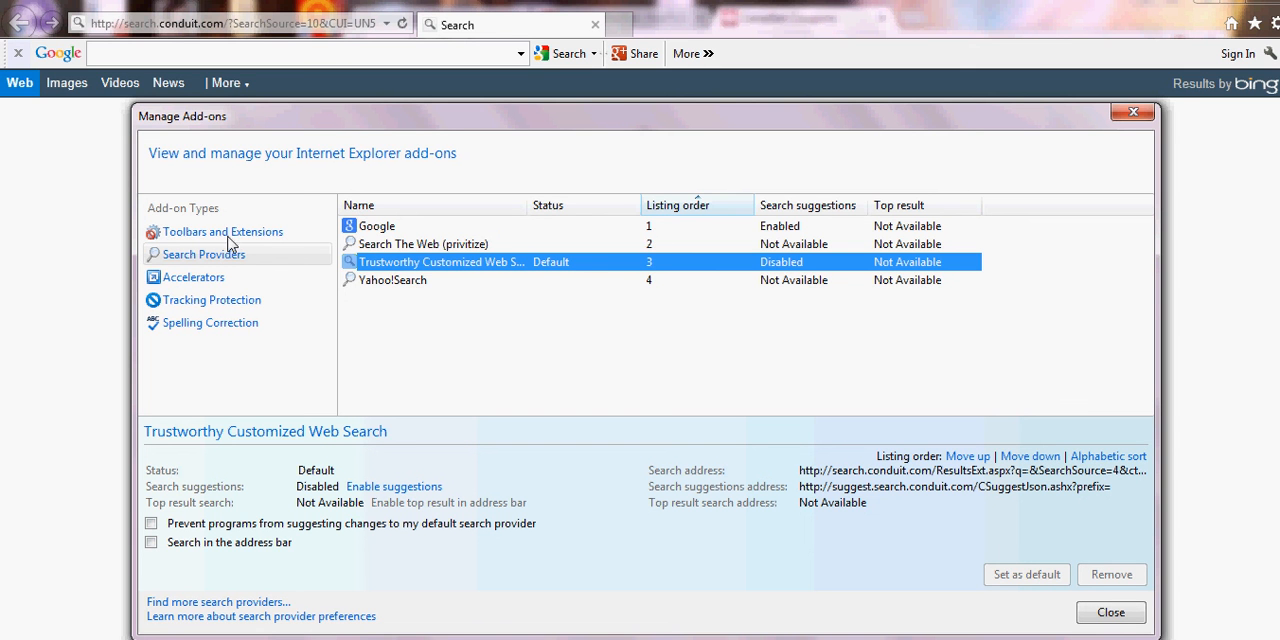
mouse_move(258, 237)
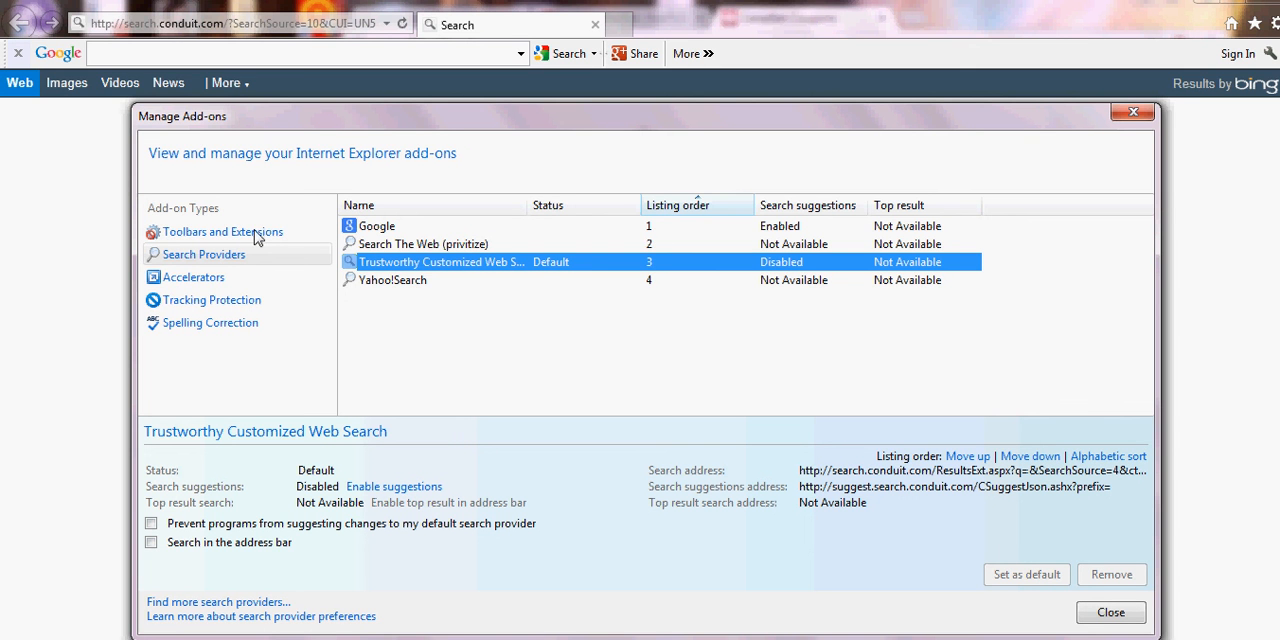
mouse_move(265, 307)
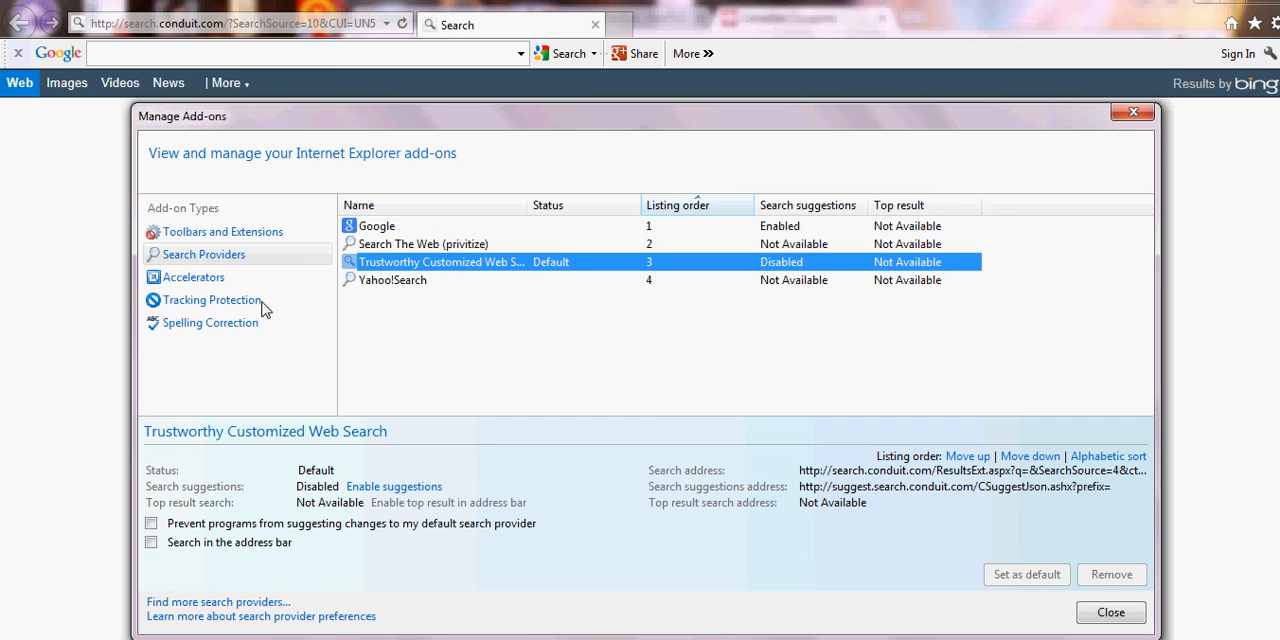
mouse_move(389, 373)
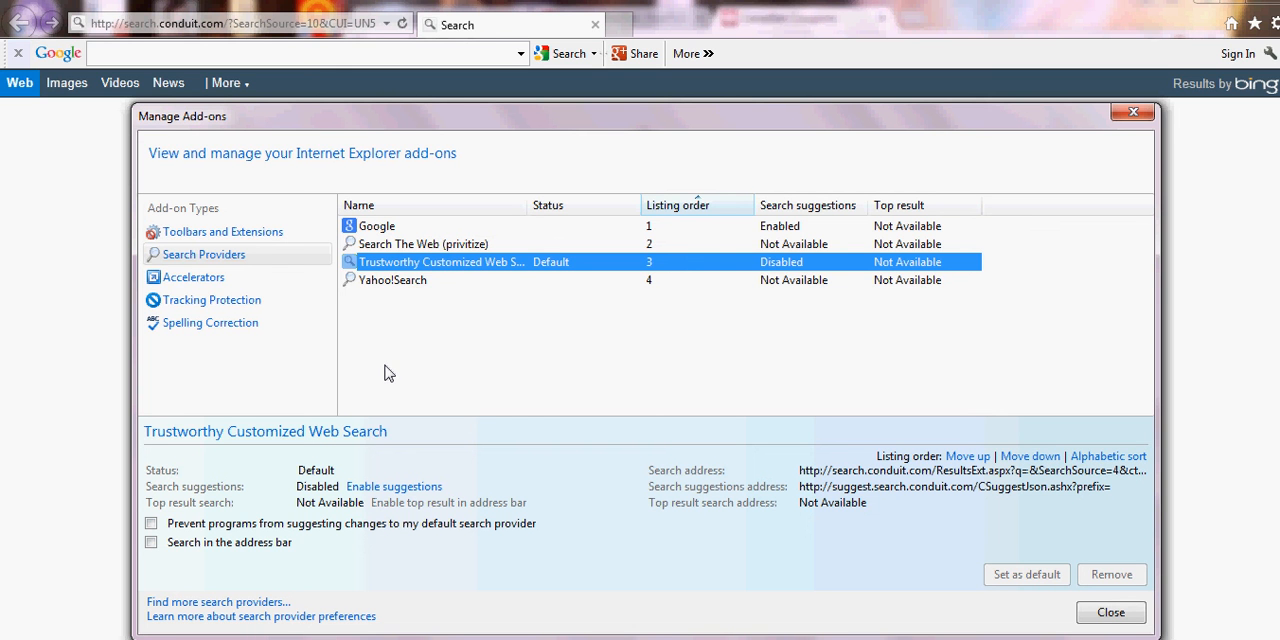
mouse_move(1066, 182)
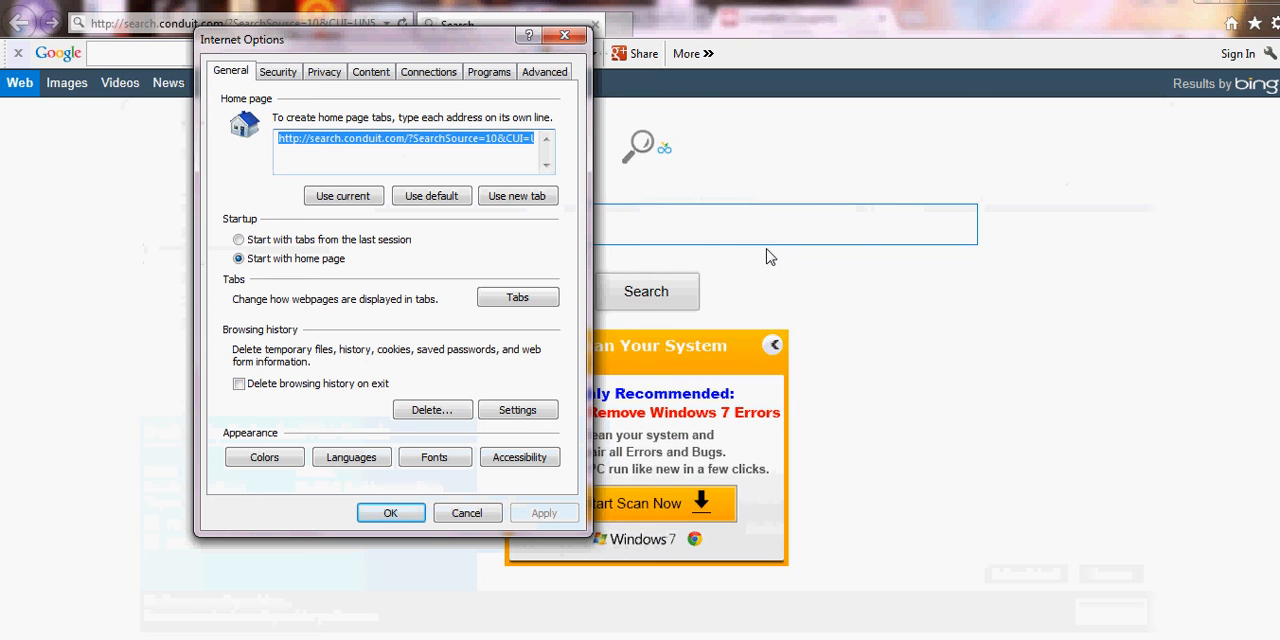
mouse_move(968, 196)
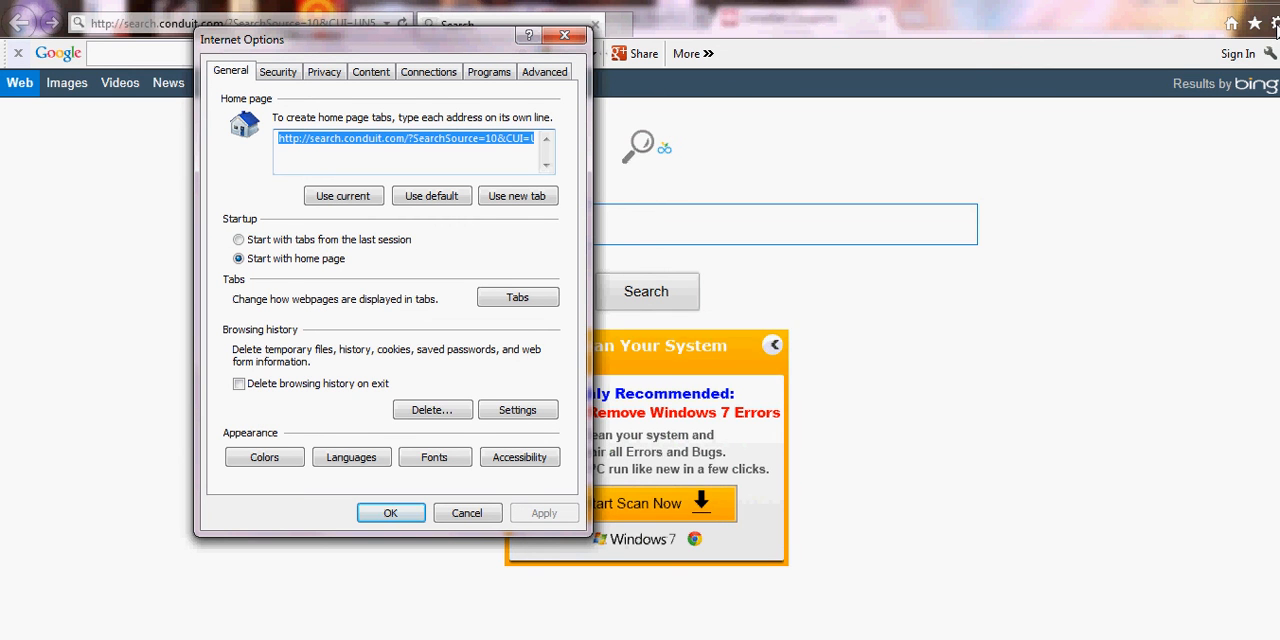
mouse_move(600, 120)
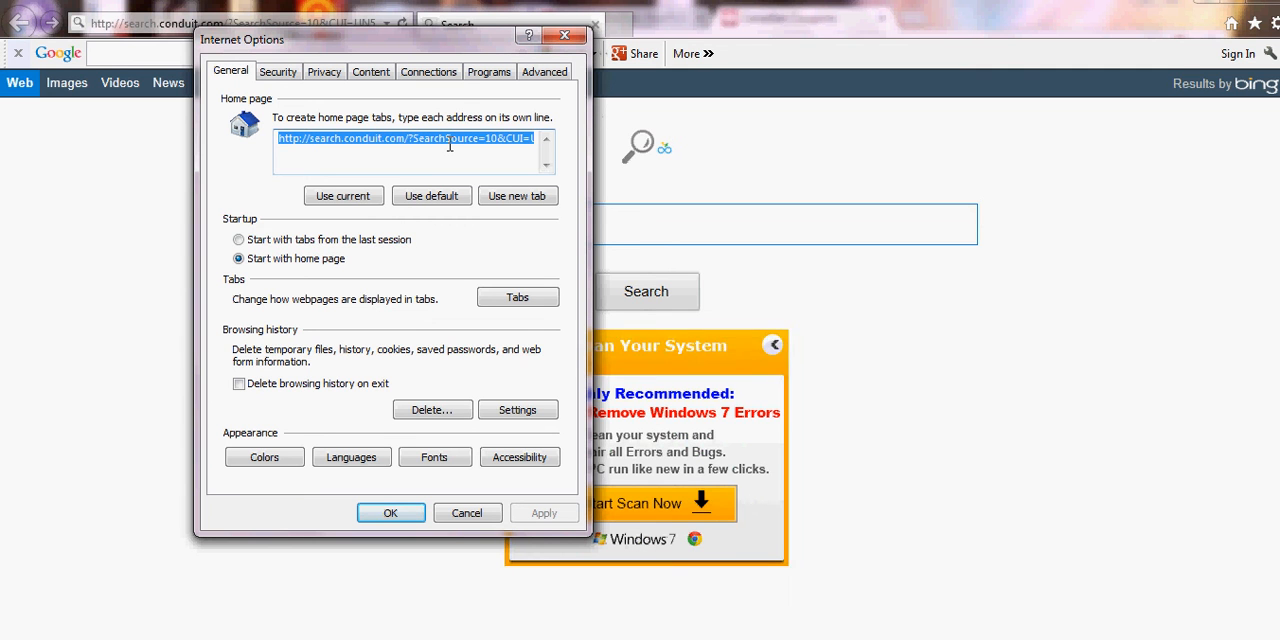
key("Delete")
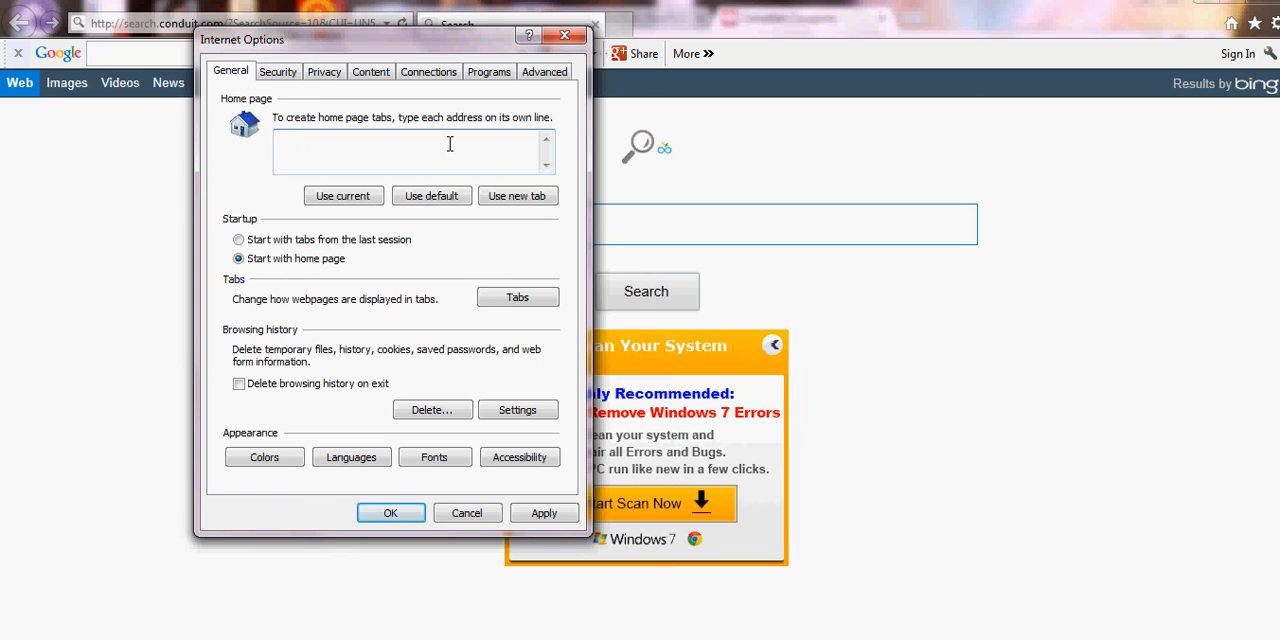
type("www.")
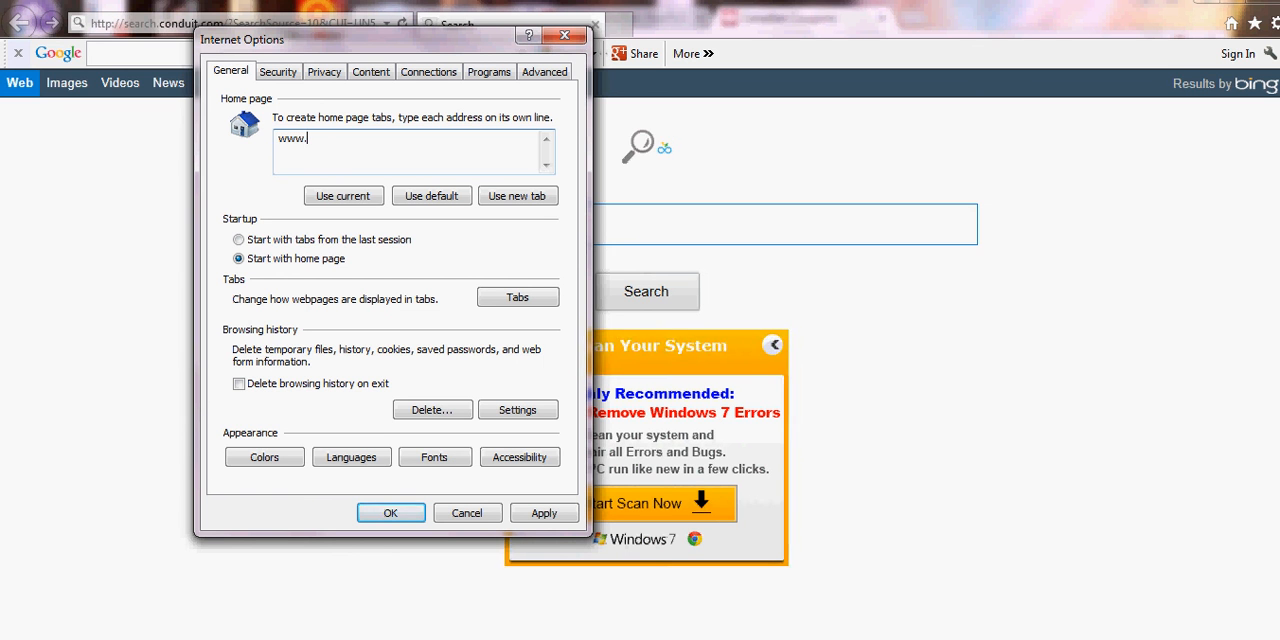
type("goo")
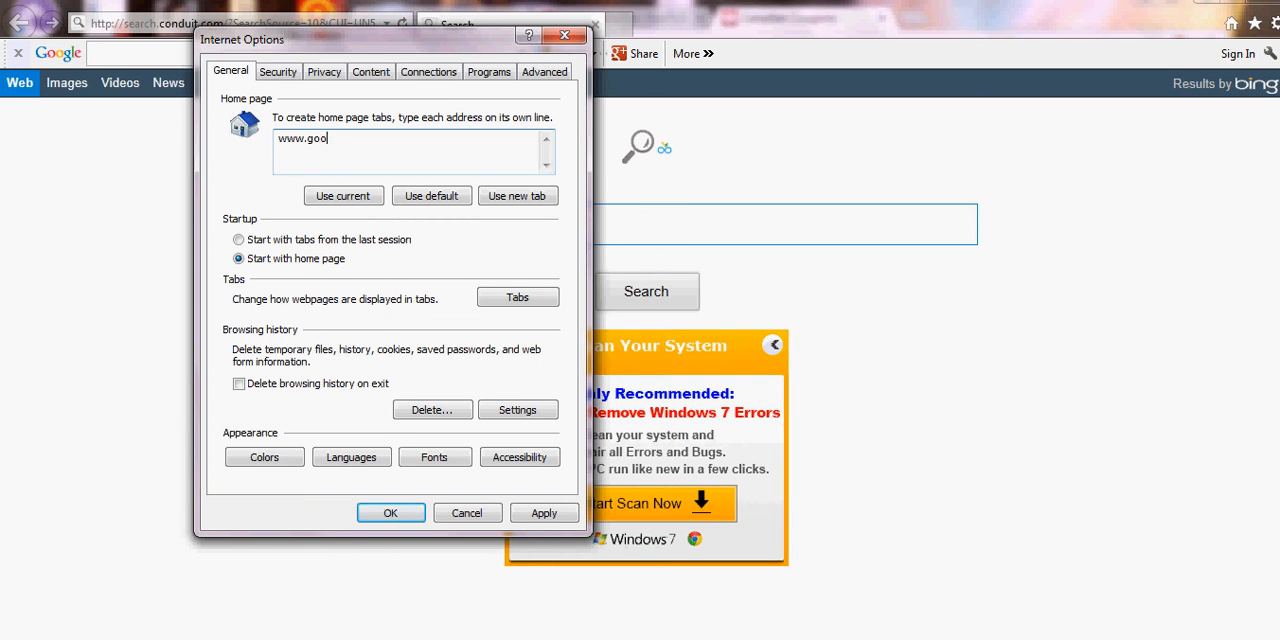
type("gle.com")
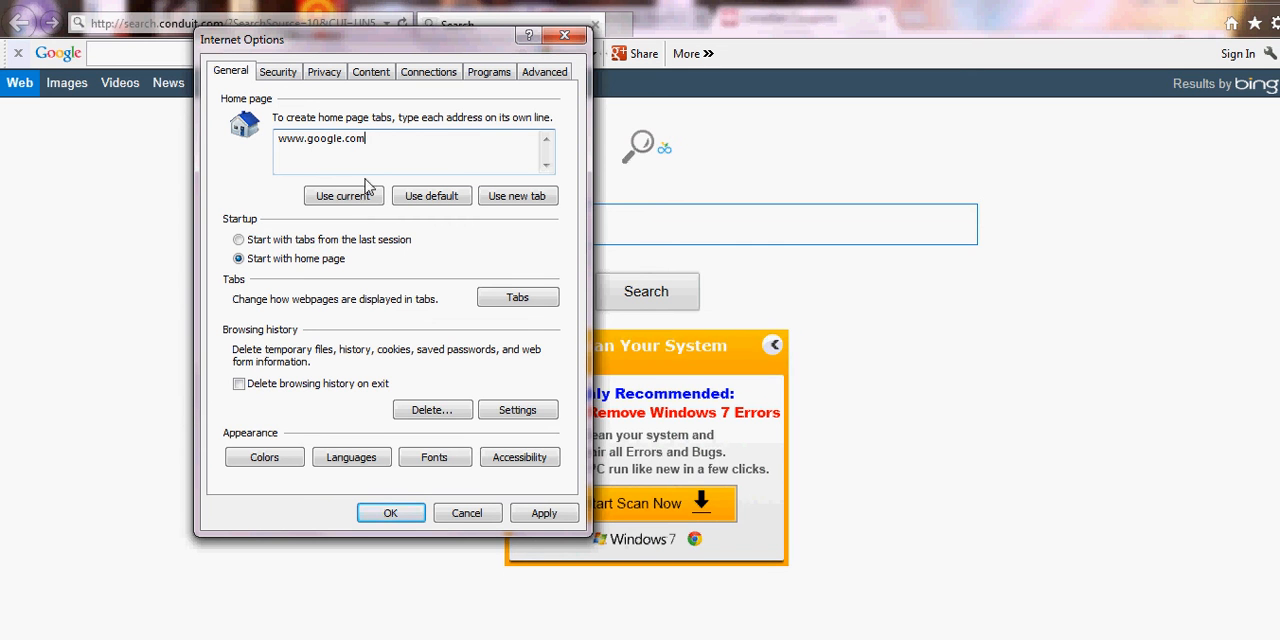
left_click(343, 195)
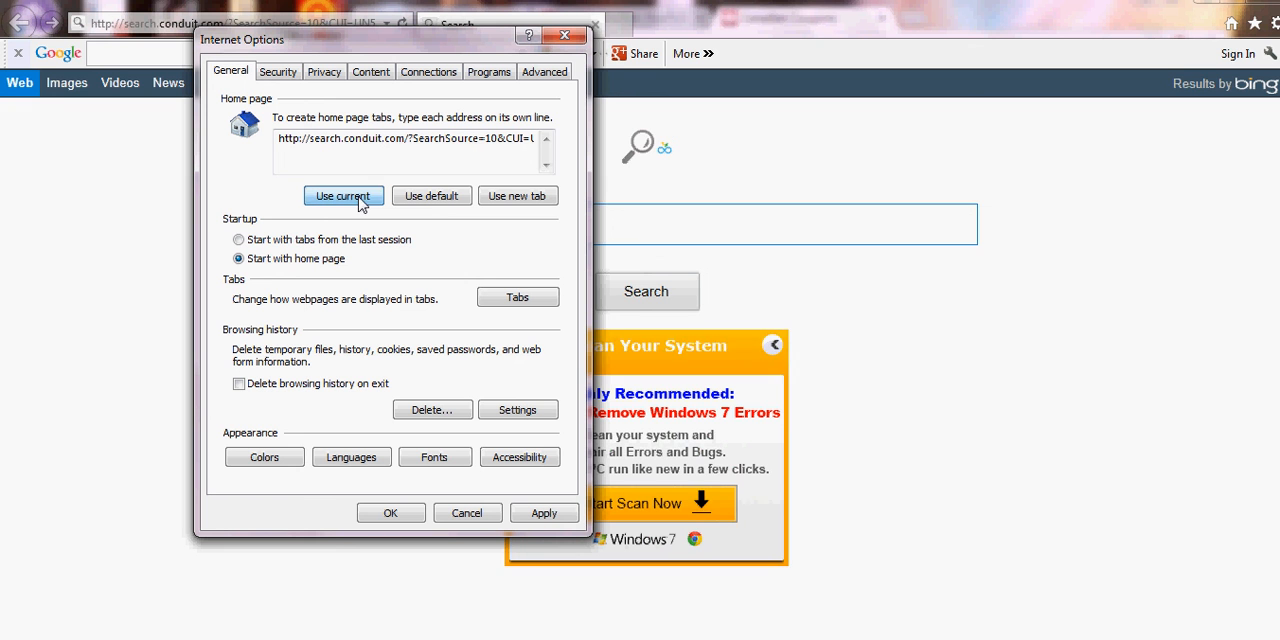
mouse_move(430, 266)
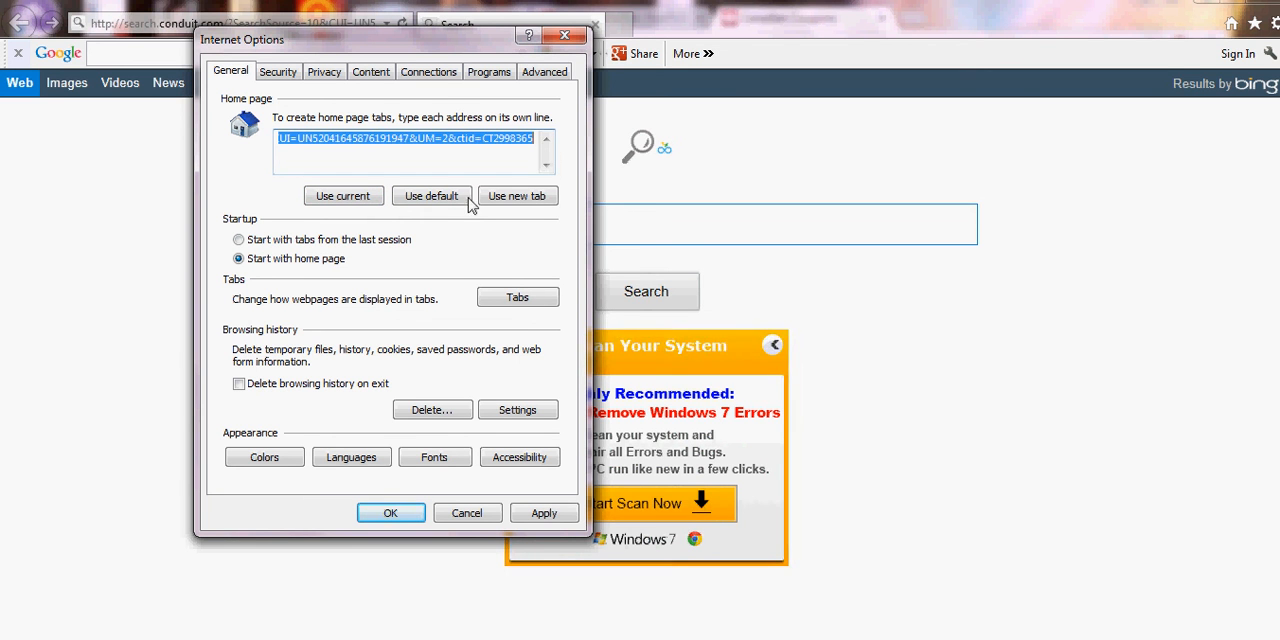
left_click(431, 195)
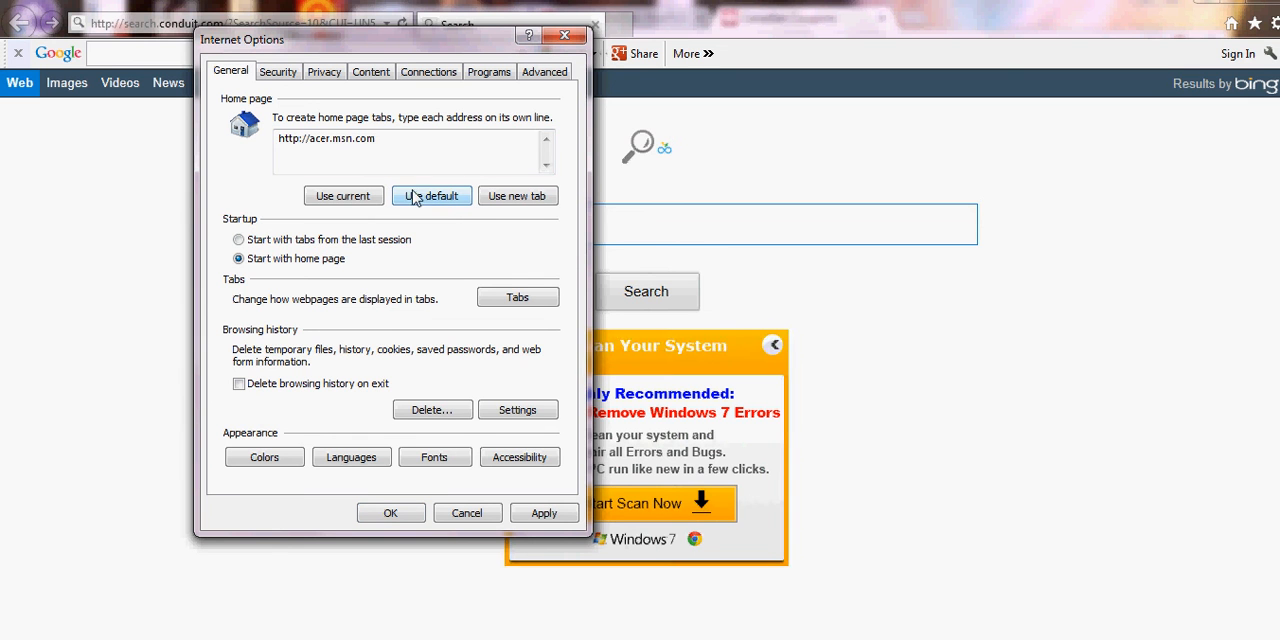
left_click(431, 195)
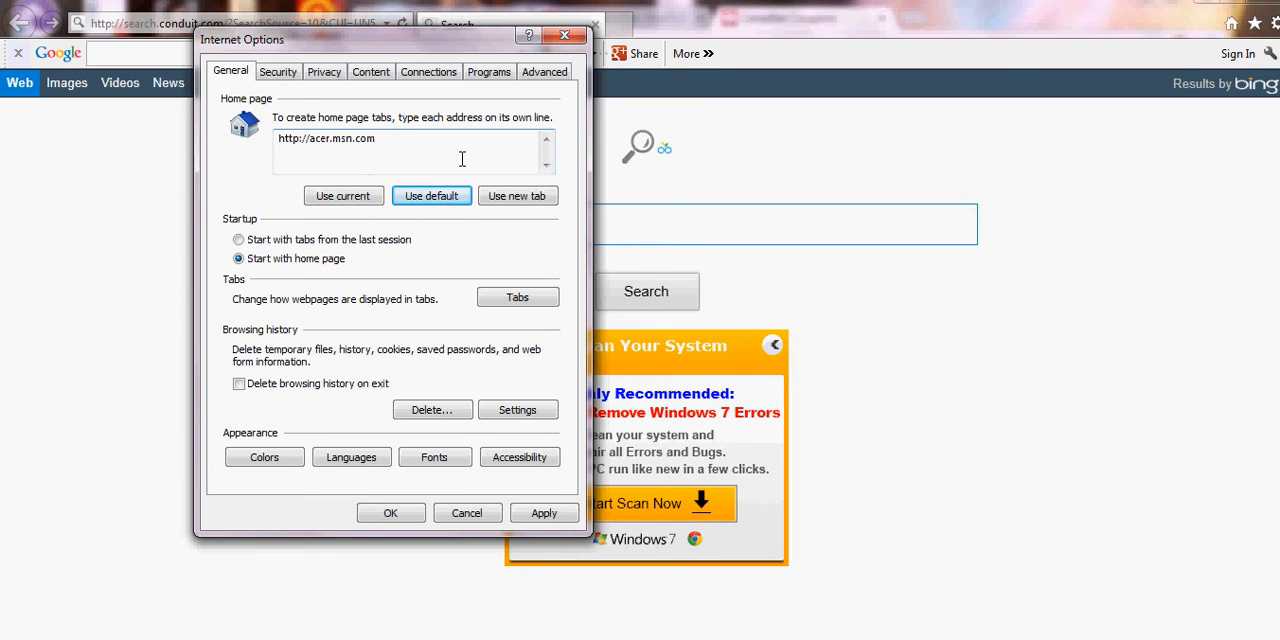
mouse_move(363, 421)
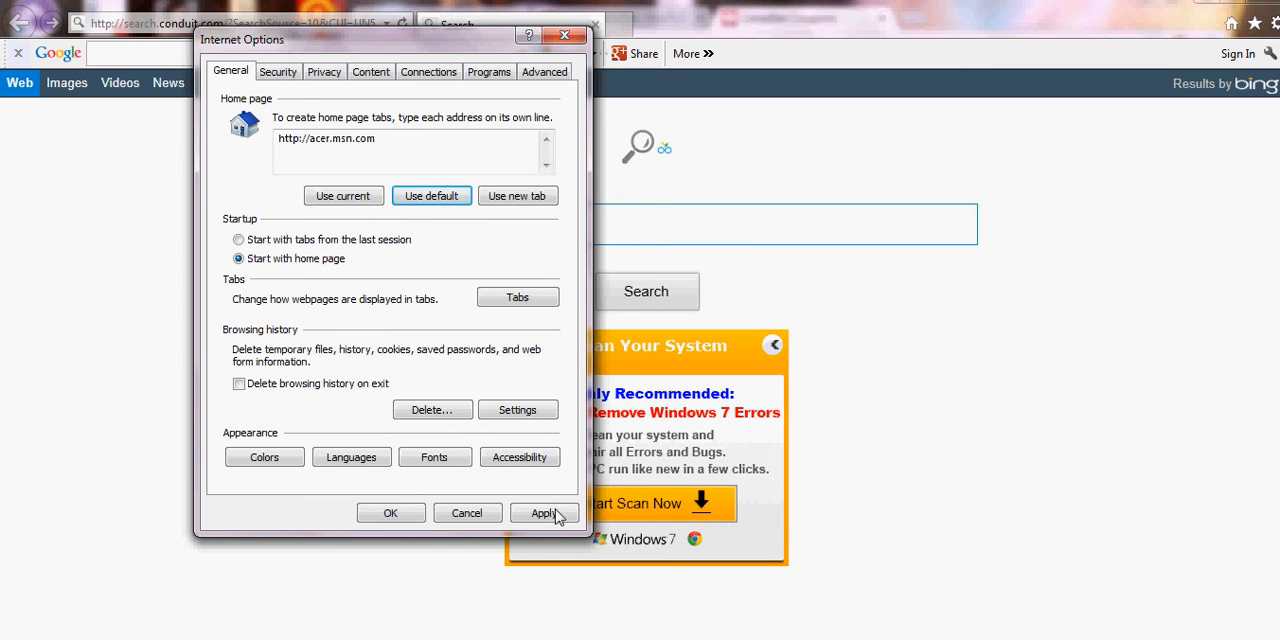
left_click(543, 512)
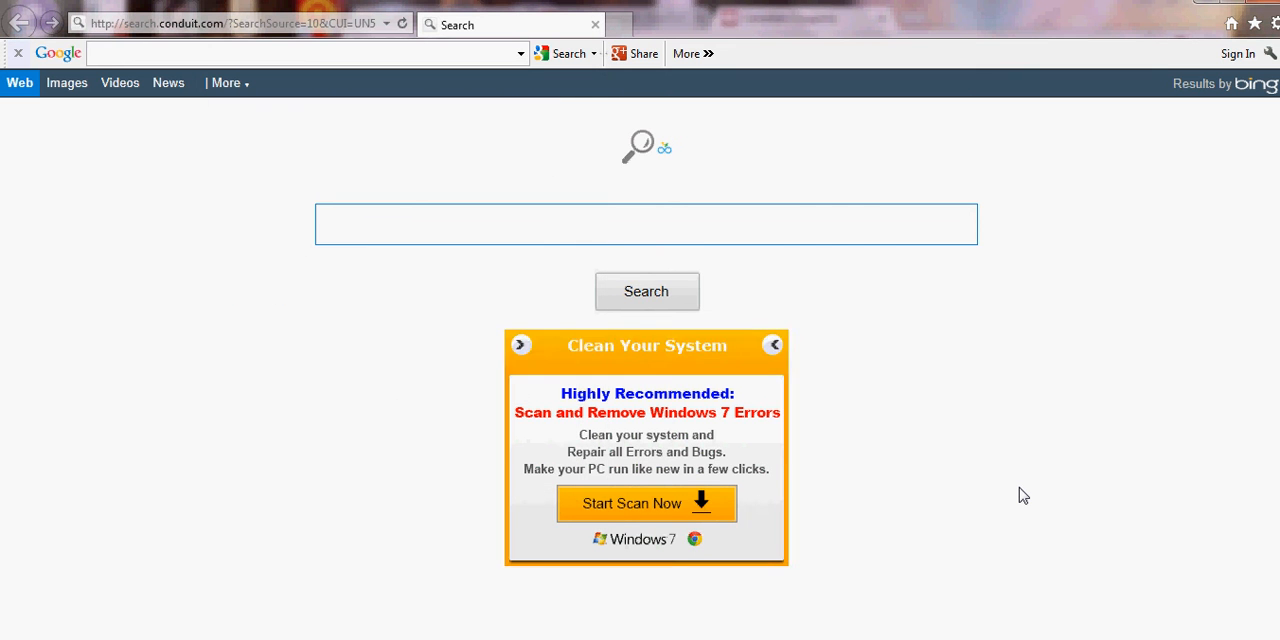
- Activate the search box on the Conduit search page
left_click(645, 223)
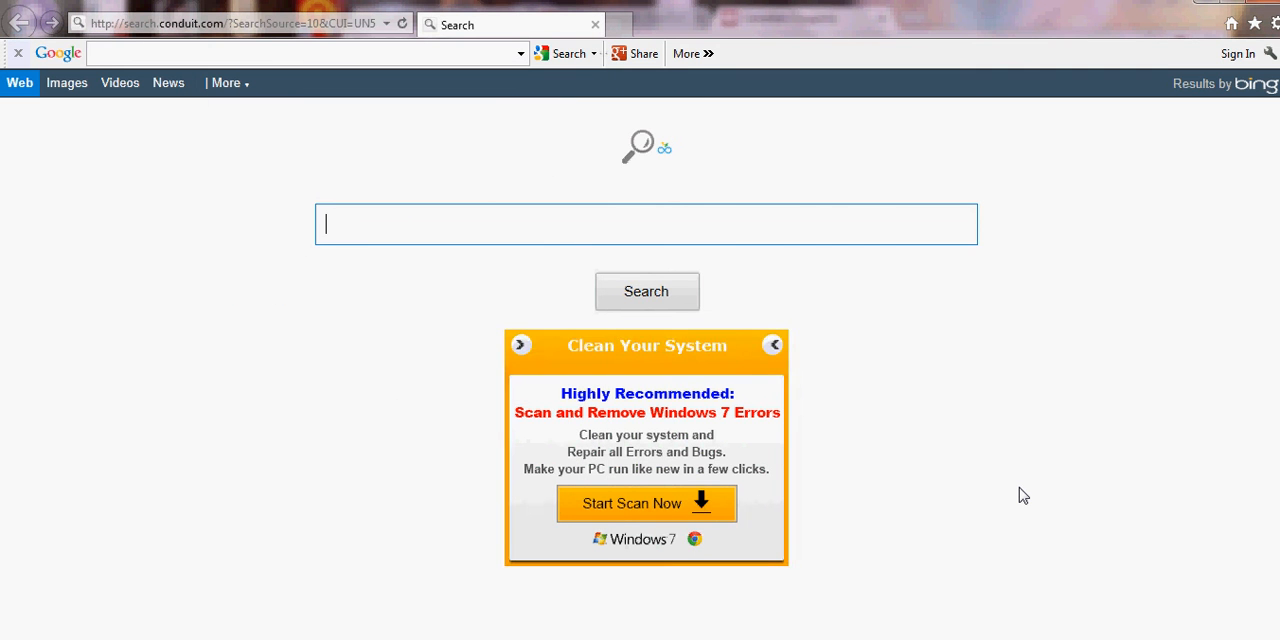
mouse_move(1108, 179)
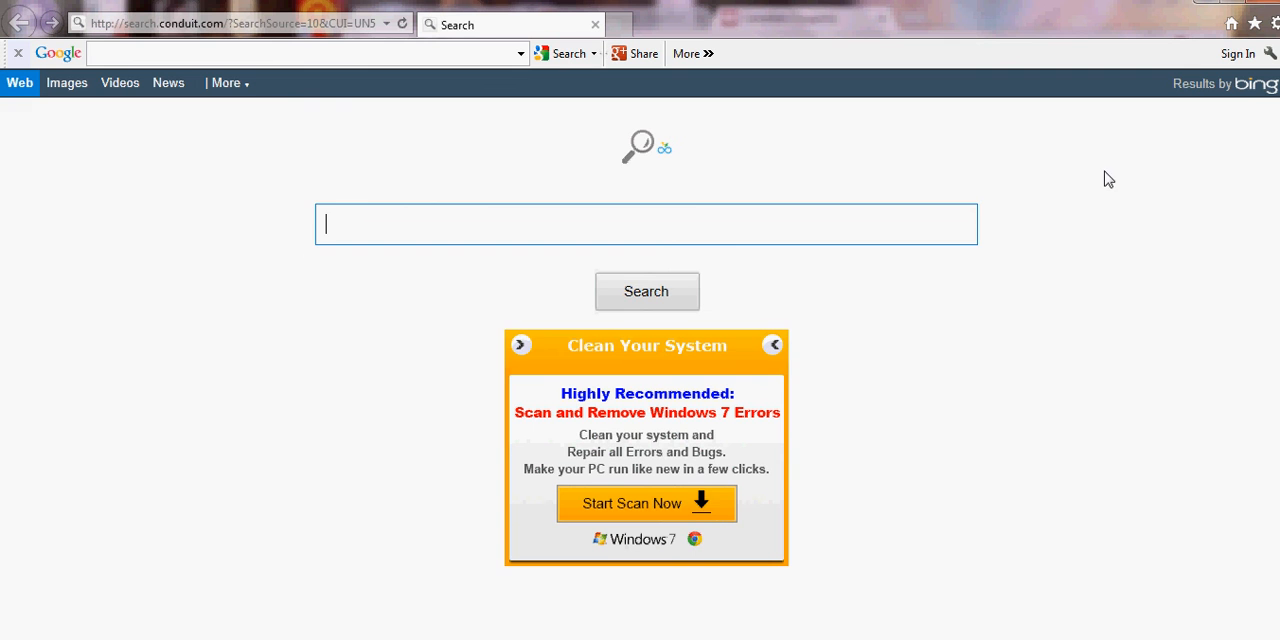
mouse_move(1068, 87)
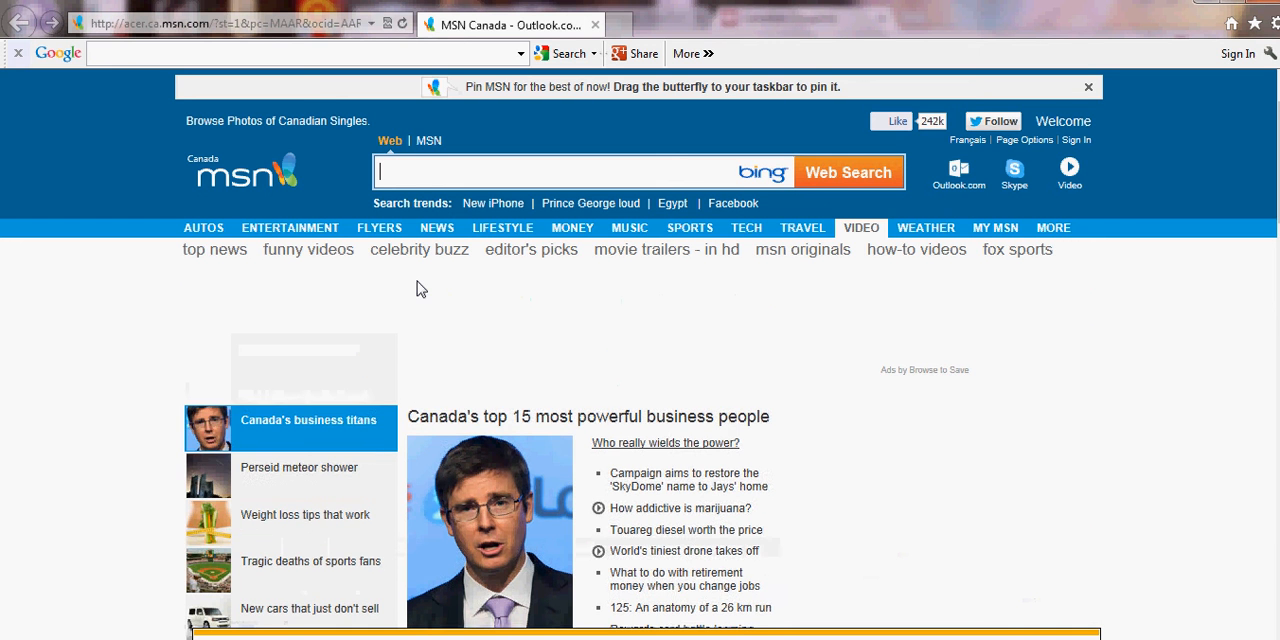
left_click(299, 467)
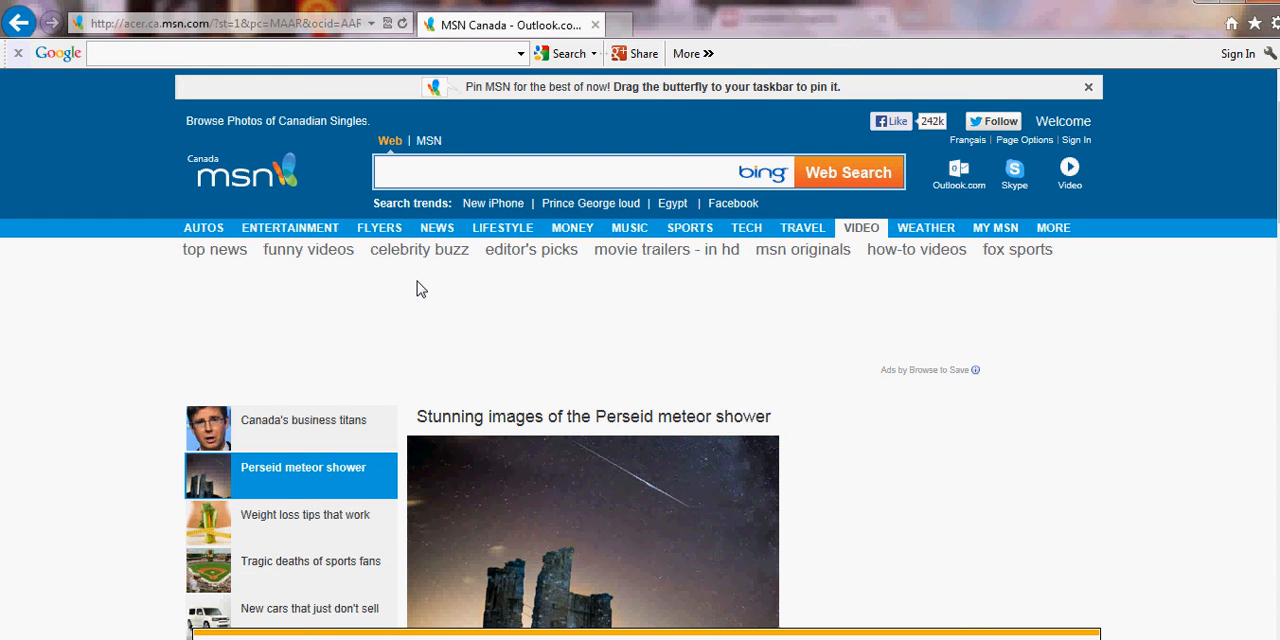
left_click(305, 514)
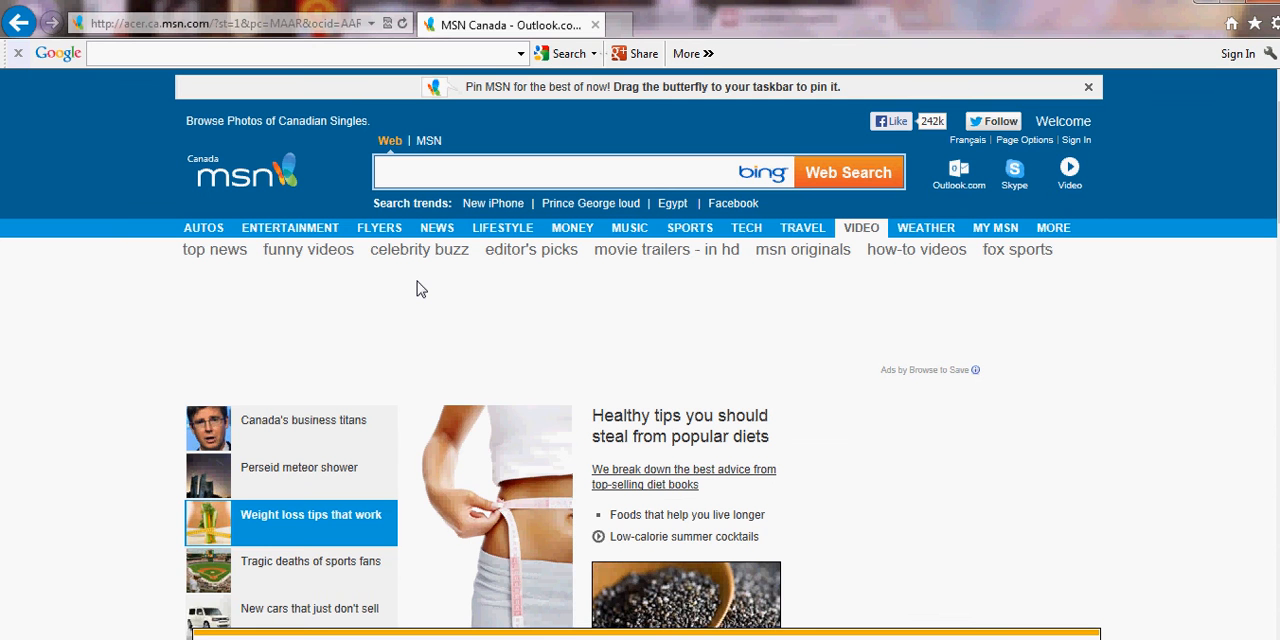
left_click(580, 172)
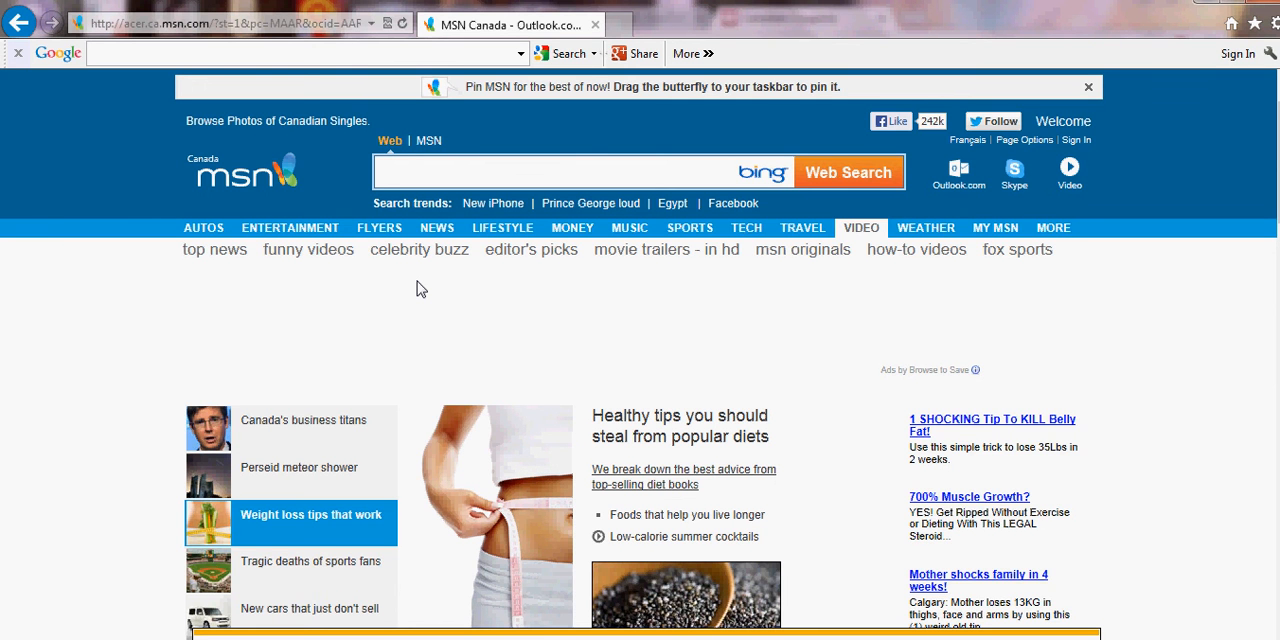
left_click(580, 171)
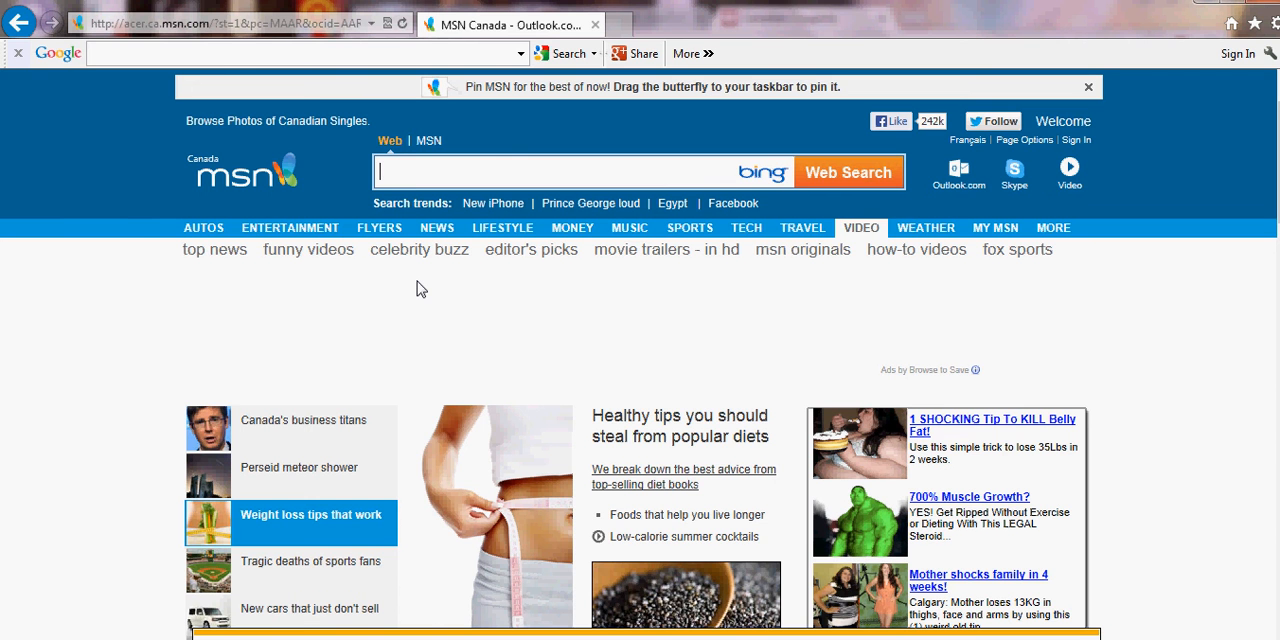
left_click(313, 570)
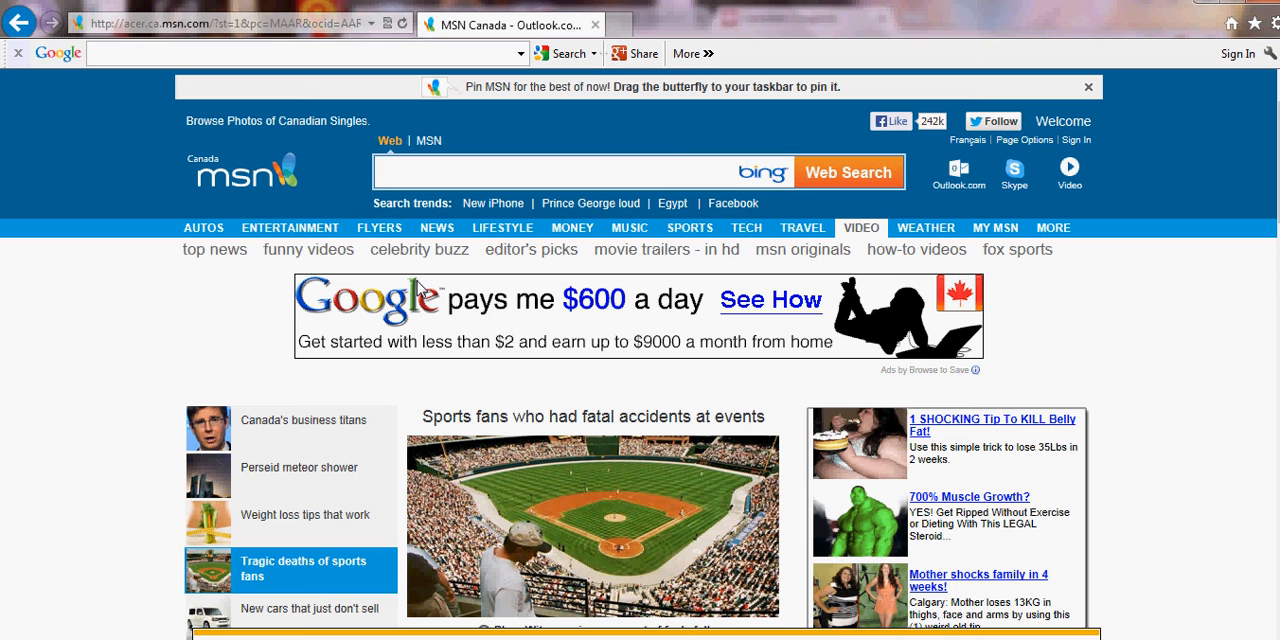
left_click(570, 172)
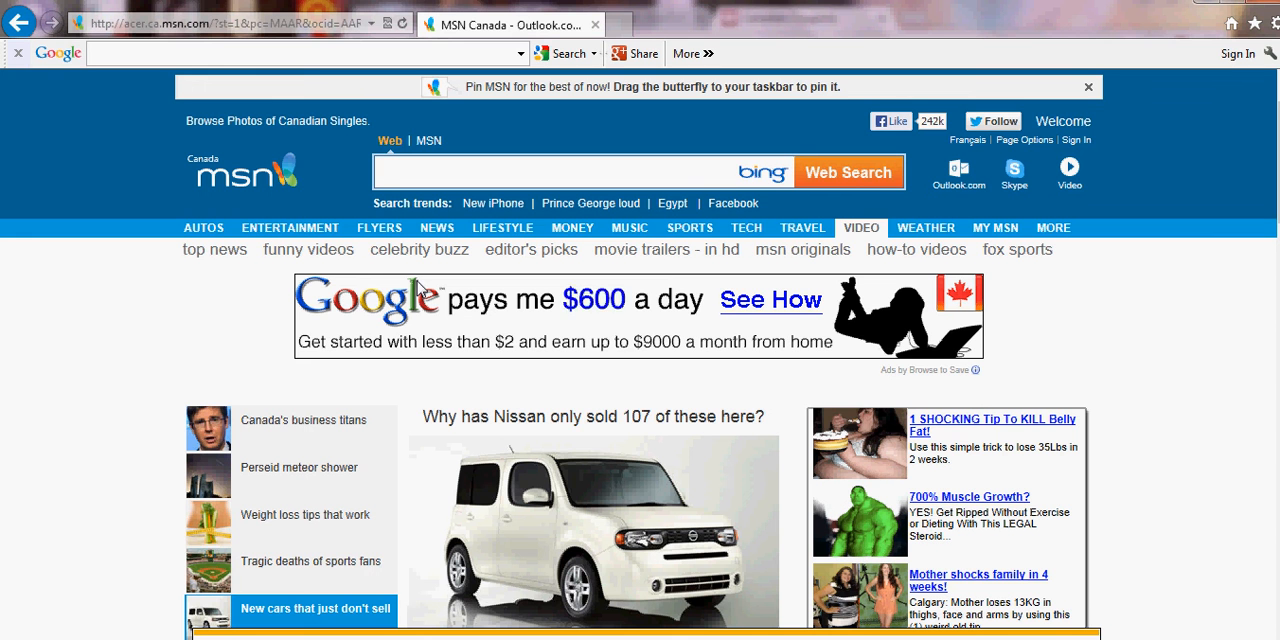
left_click(580, 172)
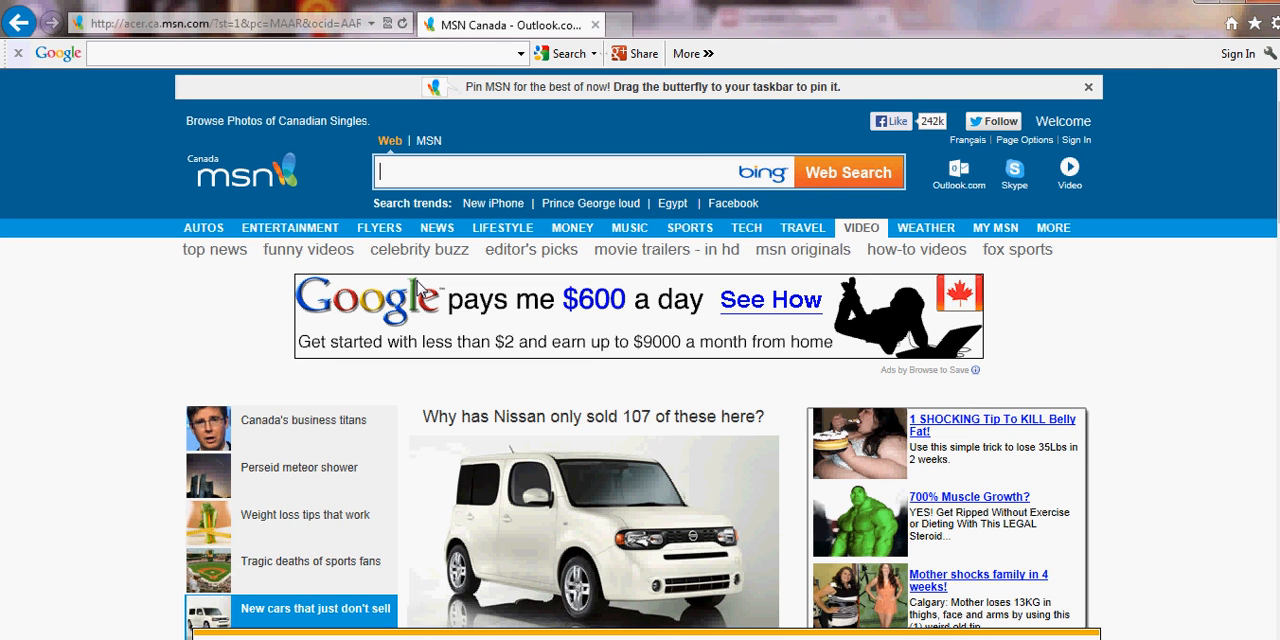
left_click(313, 419)
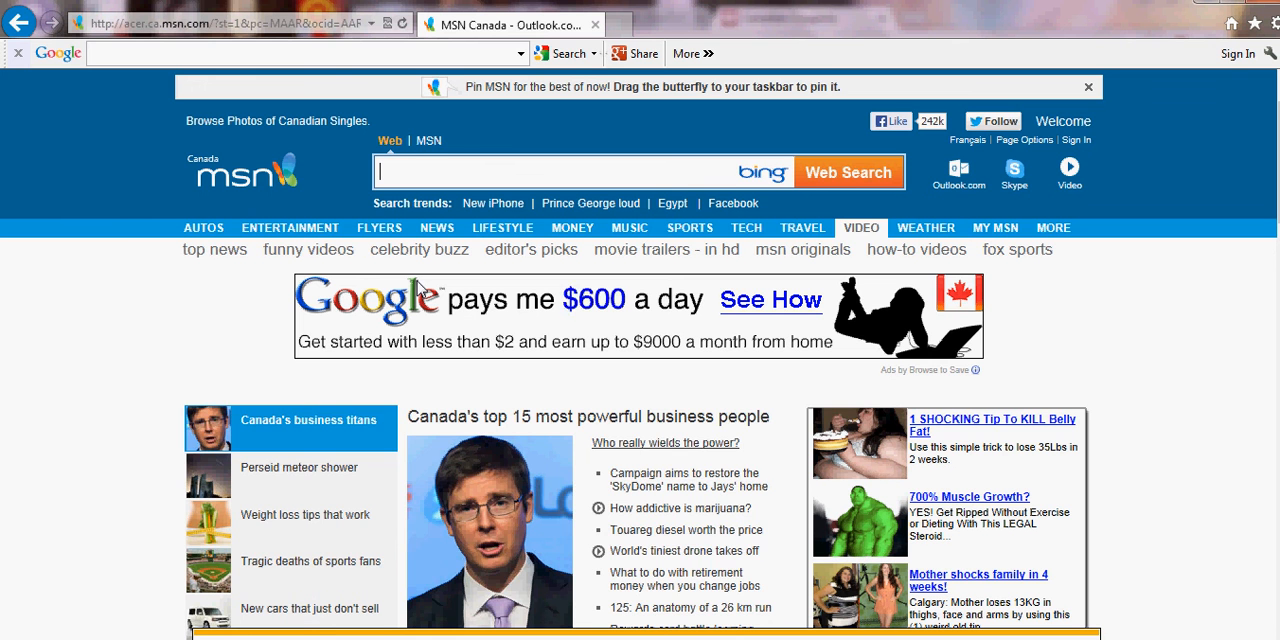
left_click(298, 467)
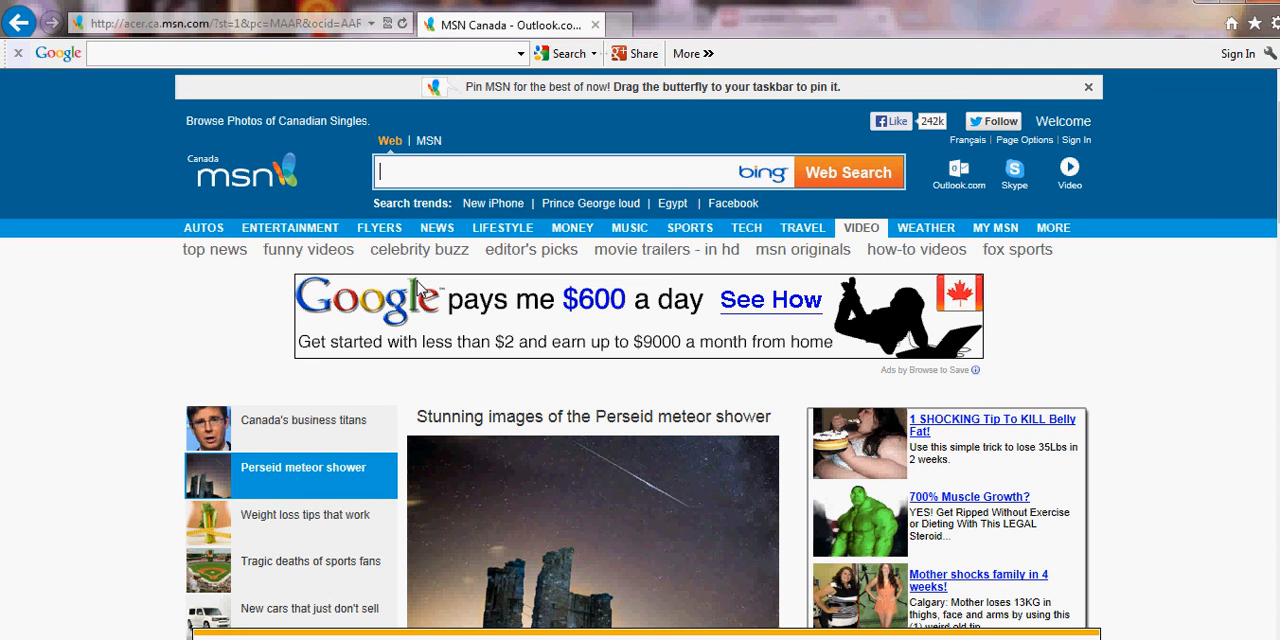
left_click(436, 227)
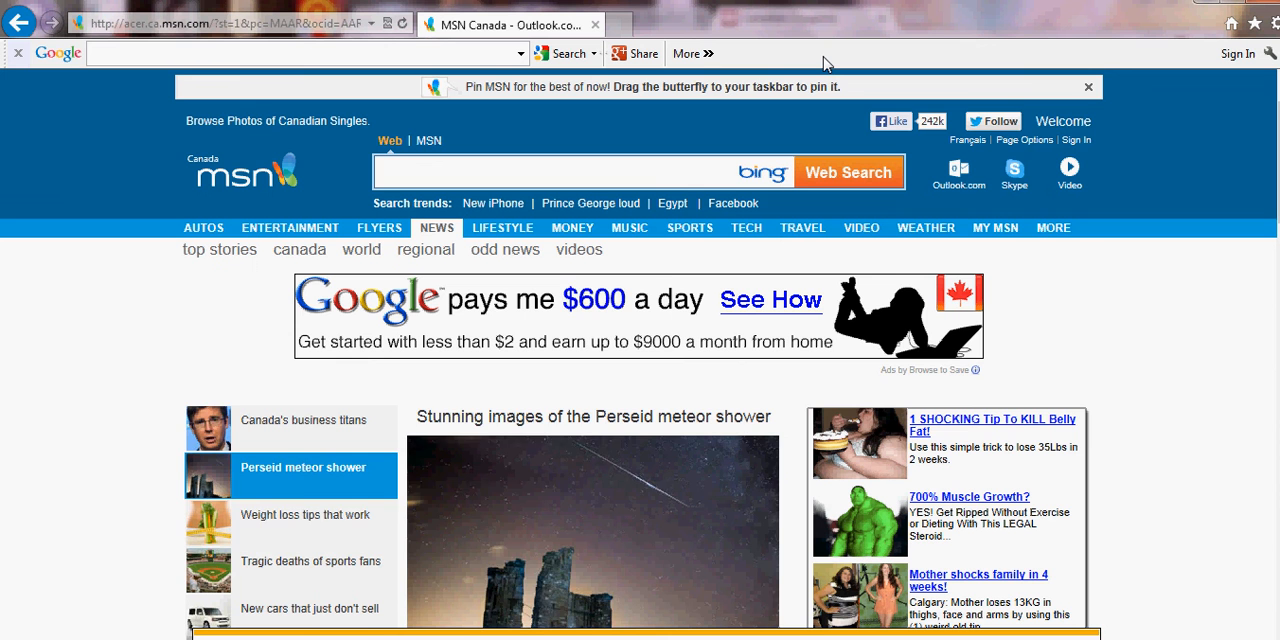
left_click(305, 514)
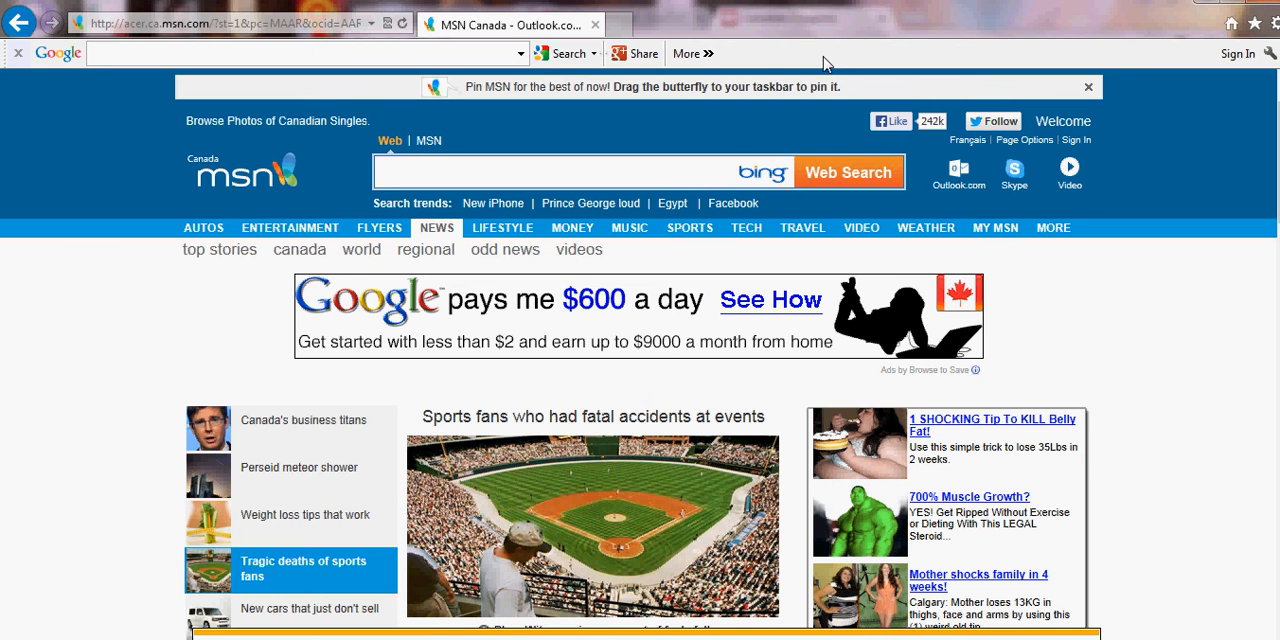
left_click(311, 609)
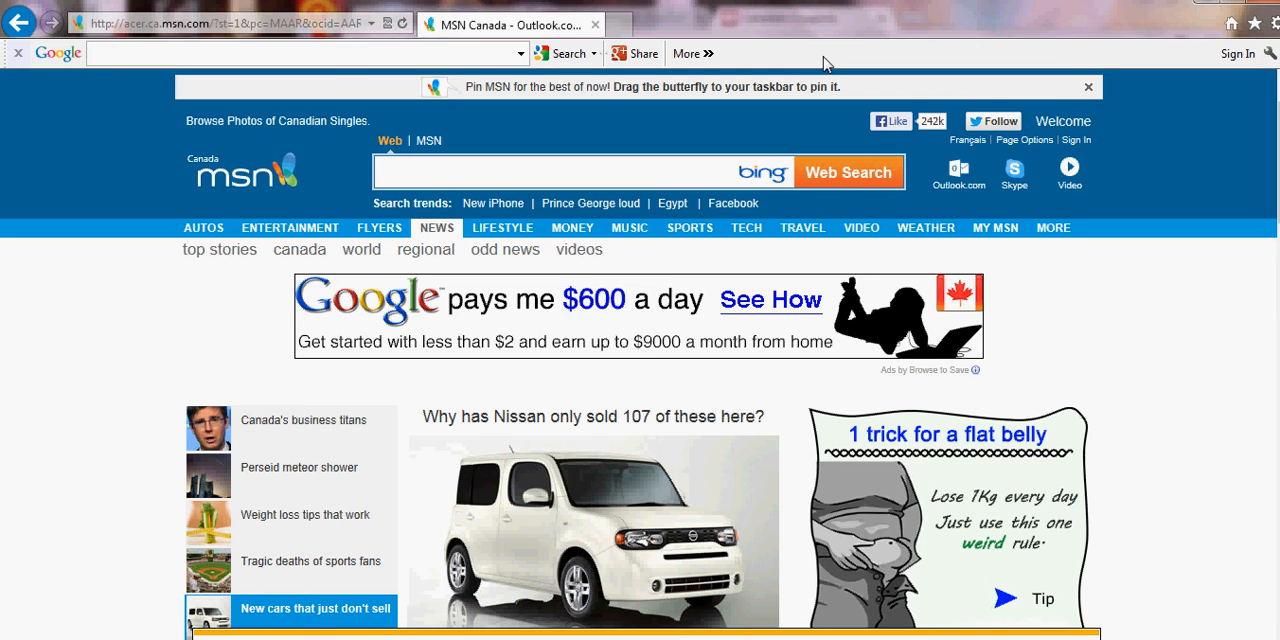
mouse_move(1256, 65)
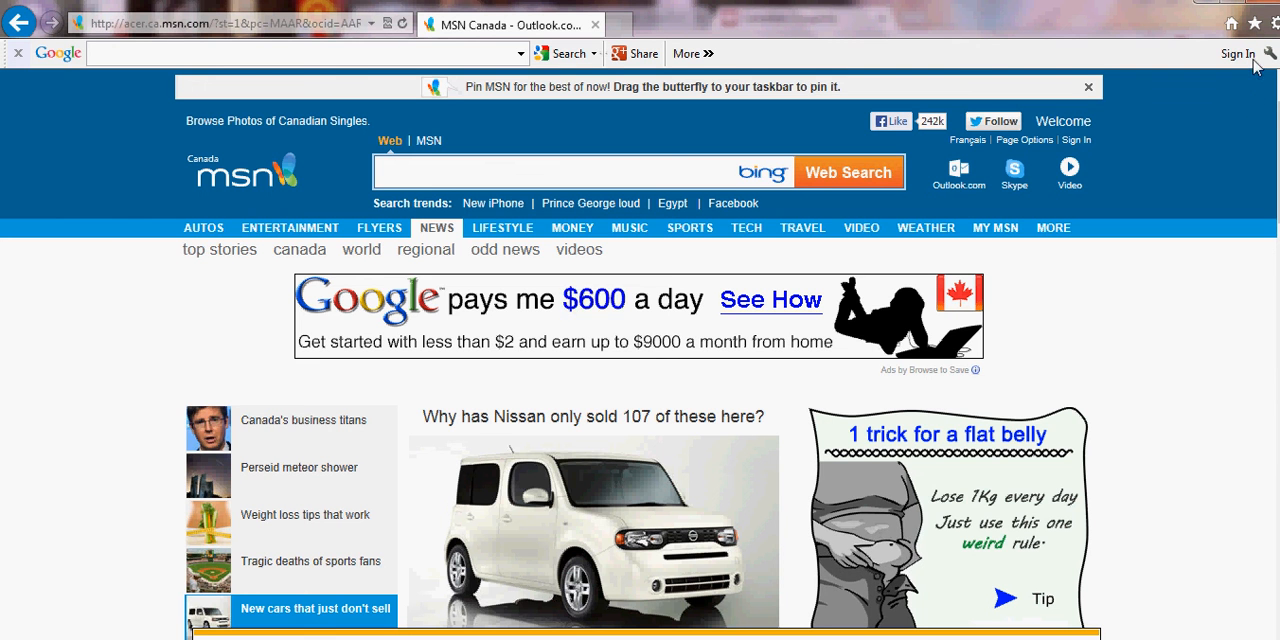
left_click(1053, 227)
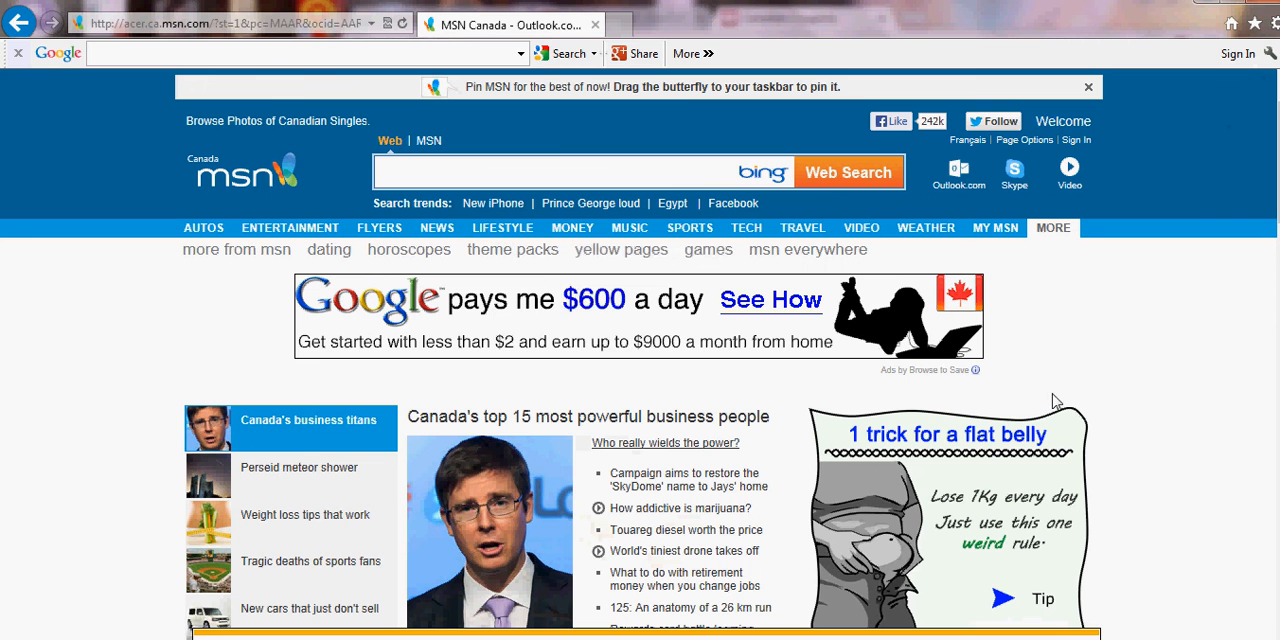
mouse_move(1178, 270)
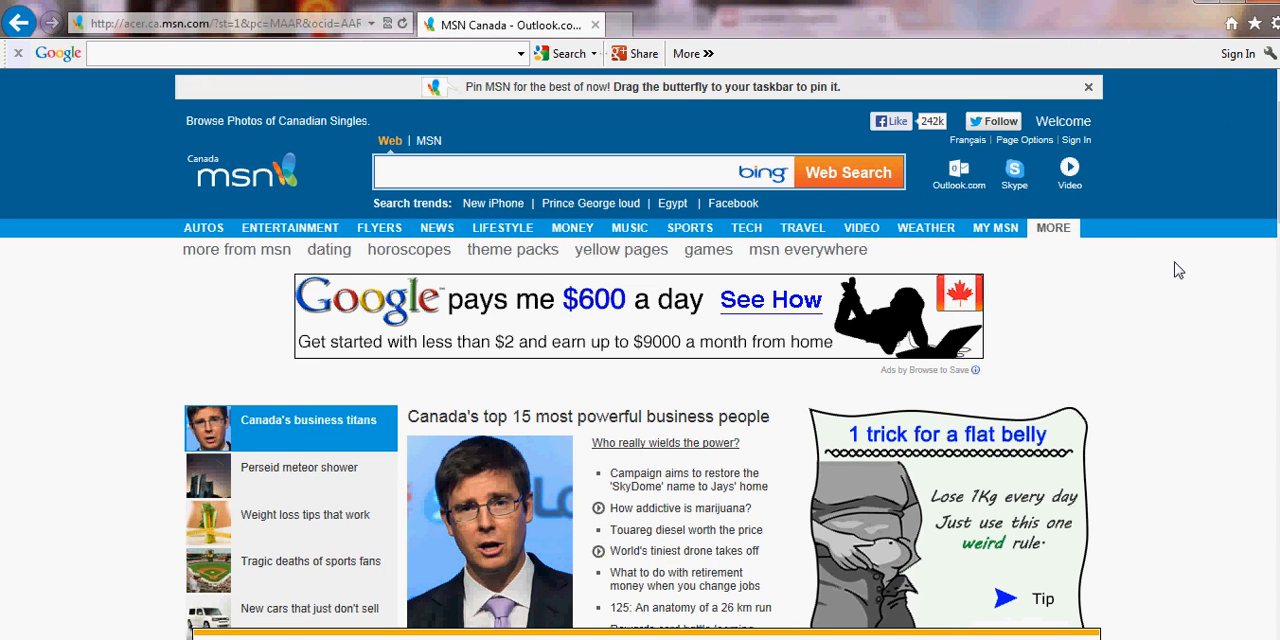